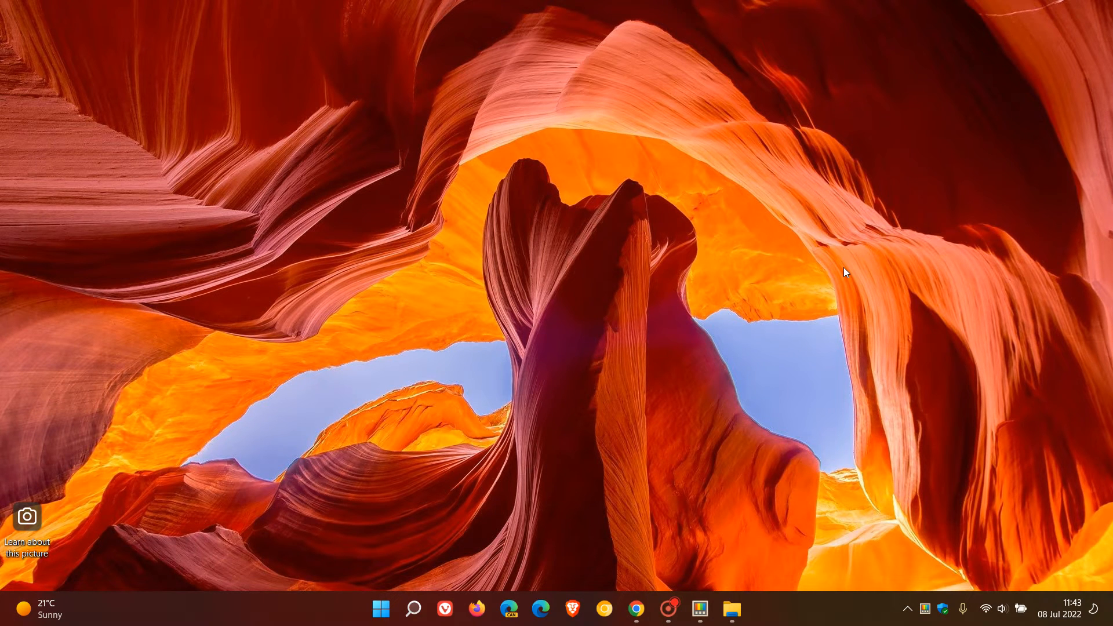
pyautogui.moveTo(779, 259)
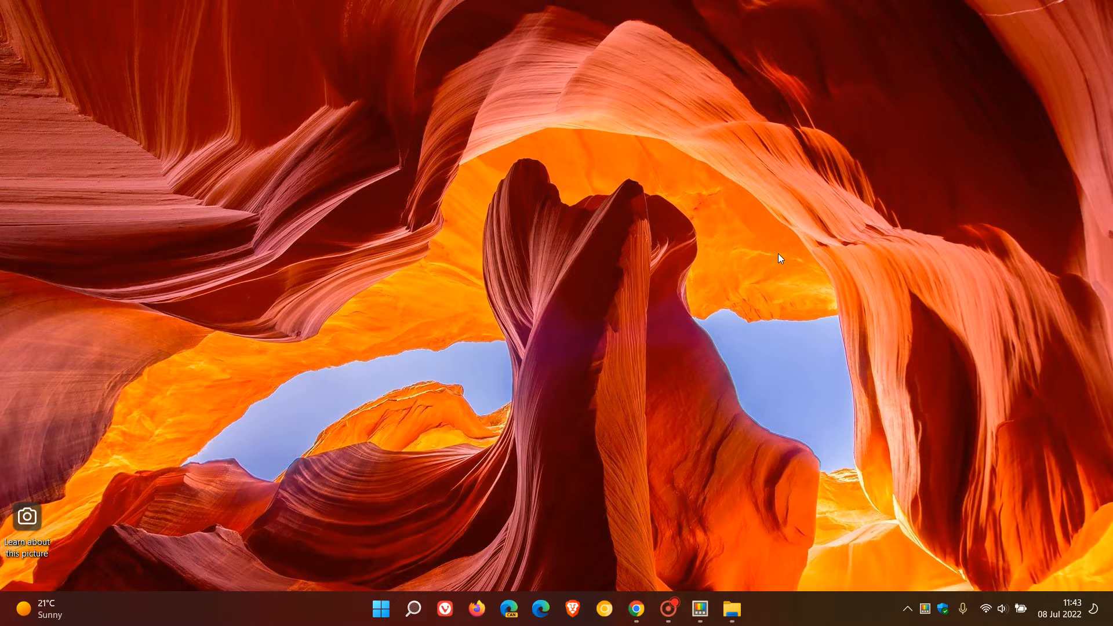
pyautogui.moveTo(701, 610)
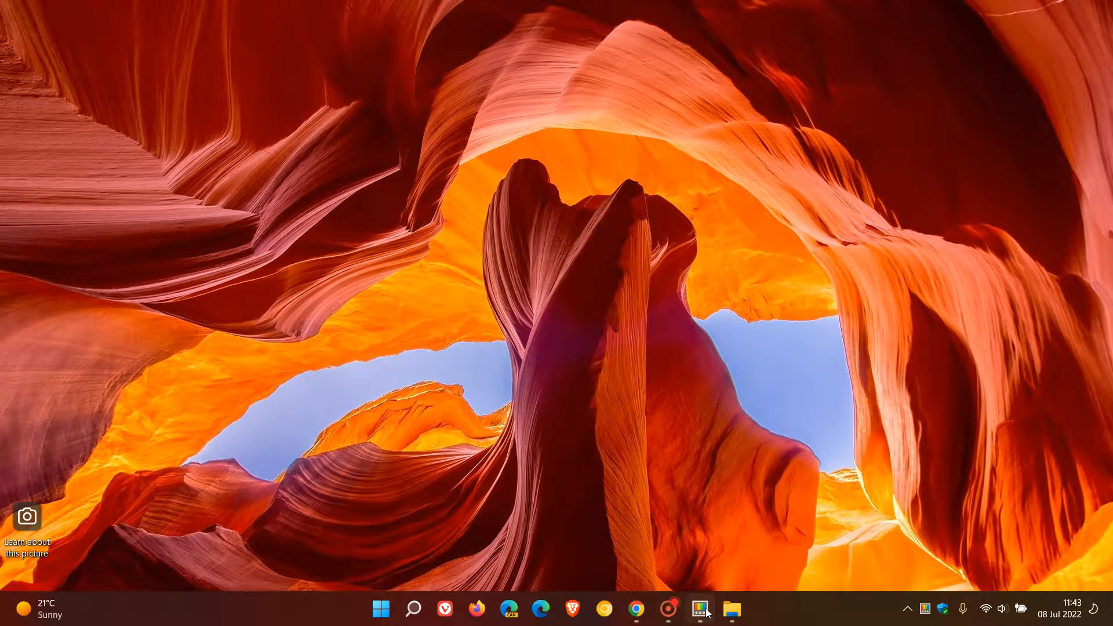
# Open PowerToys Settings from the taskbar to show the General page with v0.60.0
pyautogui.click(700, 609)
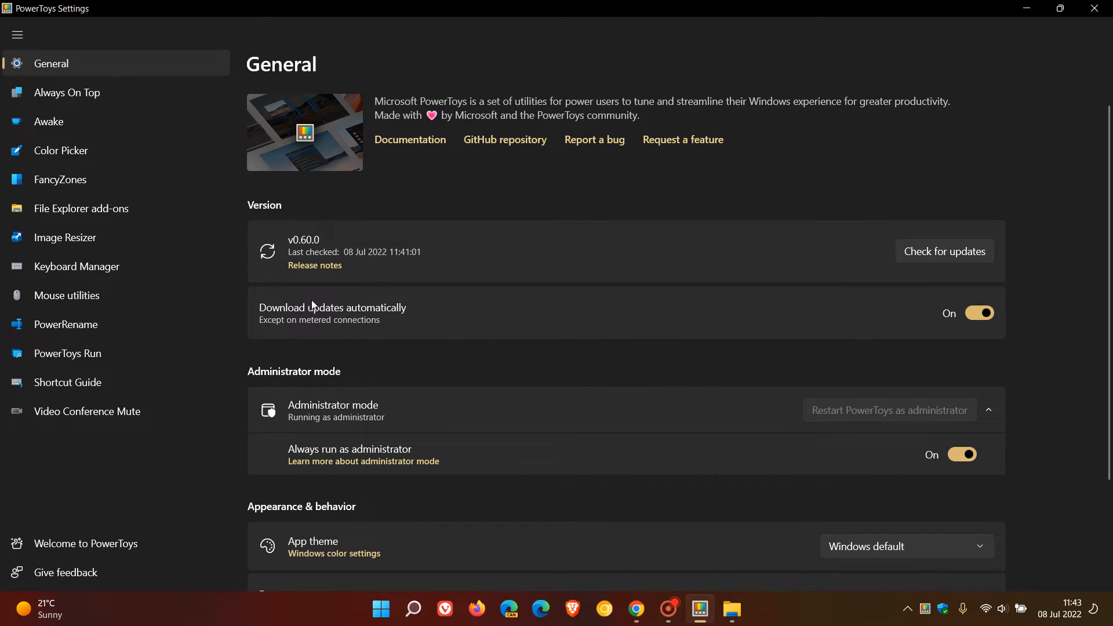
pyautogui.moveTo(325, 255)
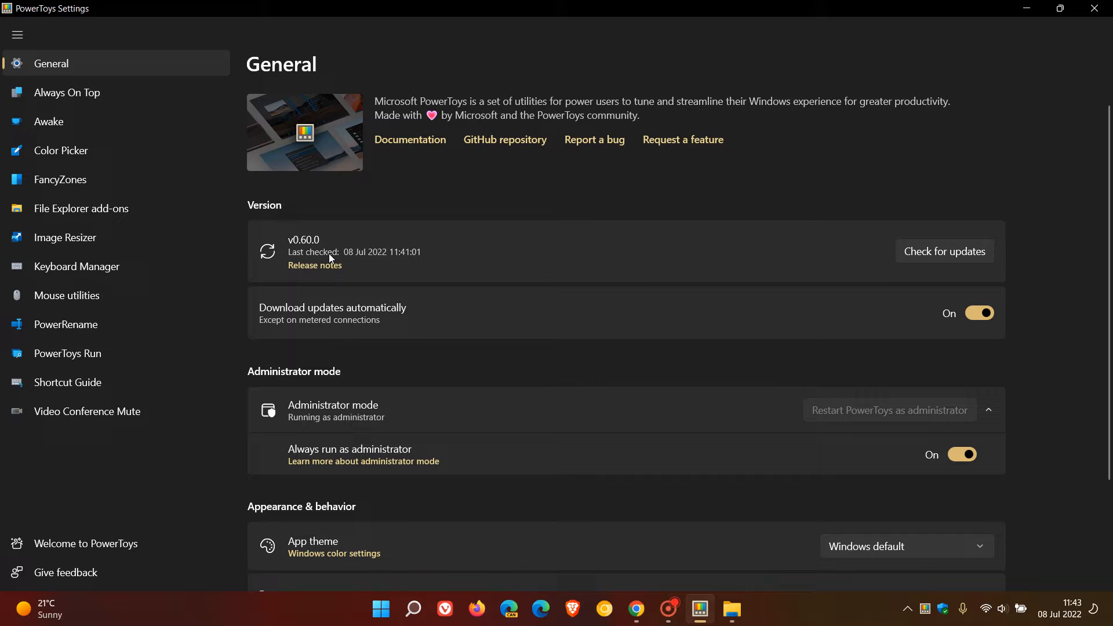
pyautogui.moveTo(925, 248)
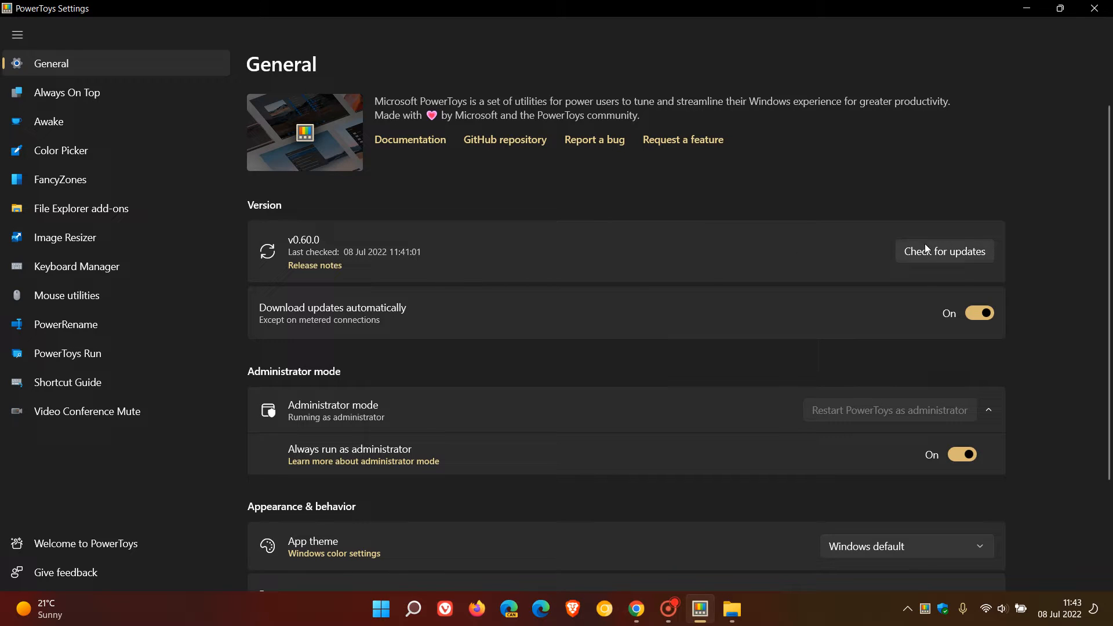
# Run an update check, confirming version 0.60.0 is up to date
pyautogui.click(944, 251)
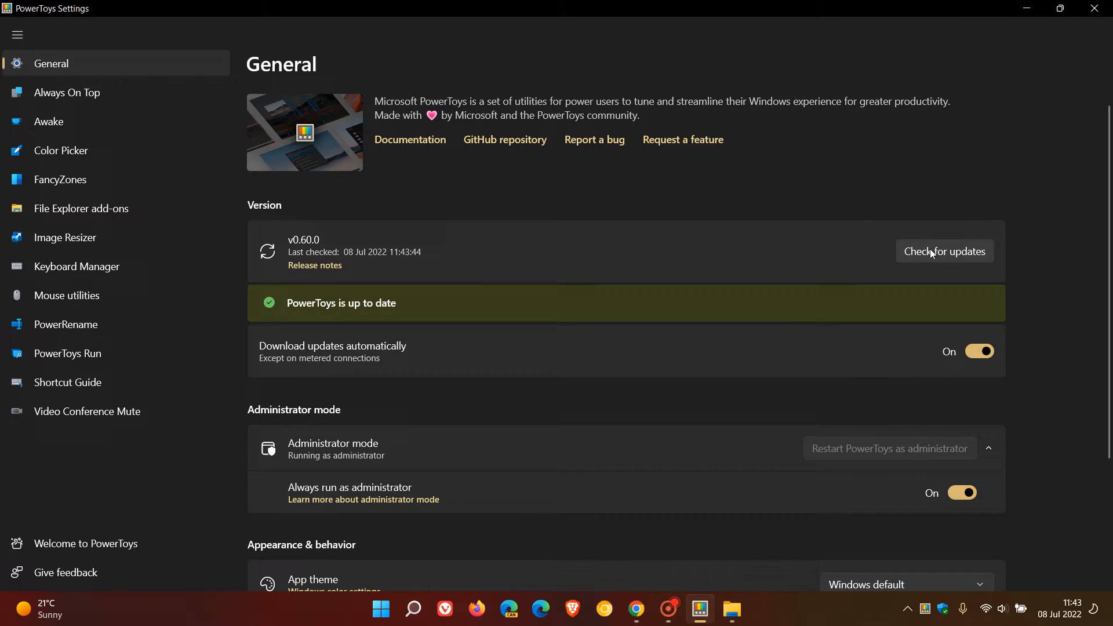
pyautogui.moveTo(802, 260)
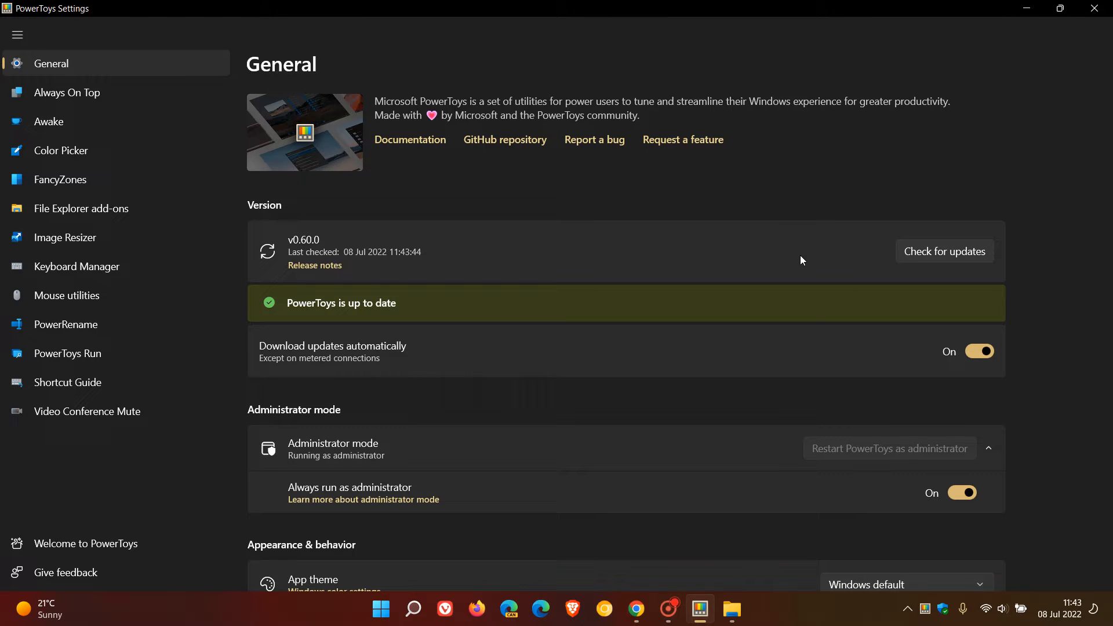
pyautogui.moveTo(496, 120)
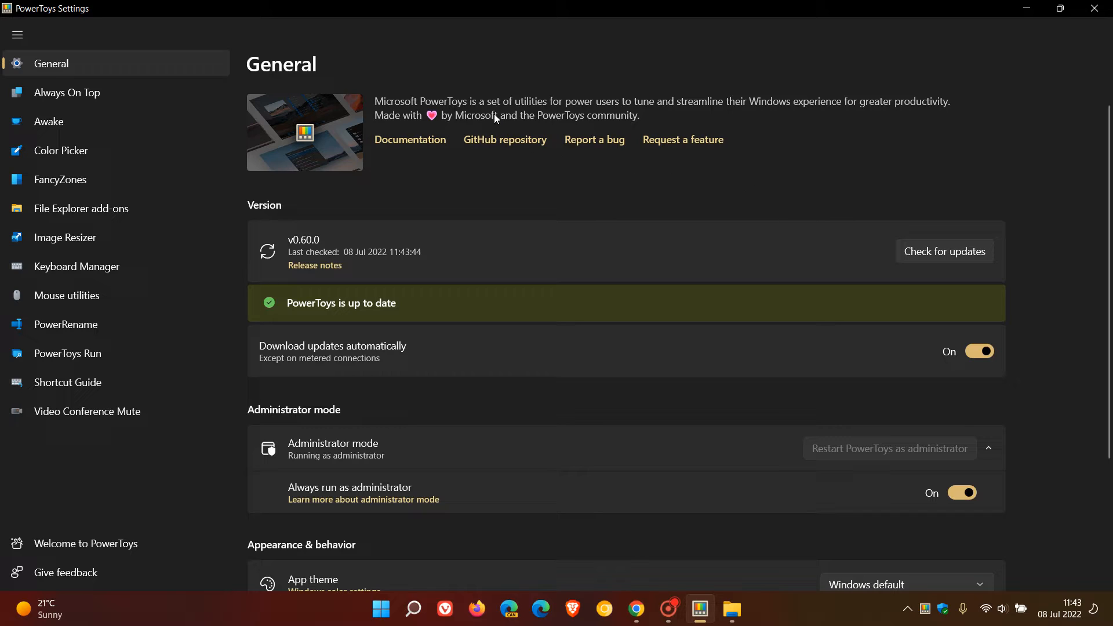
pyautogui.moveTo(688, 119)
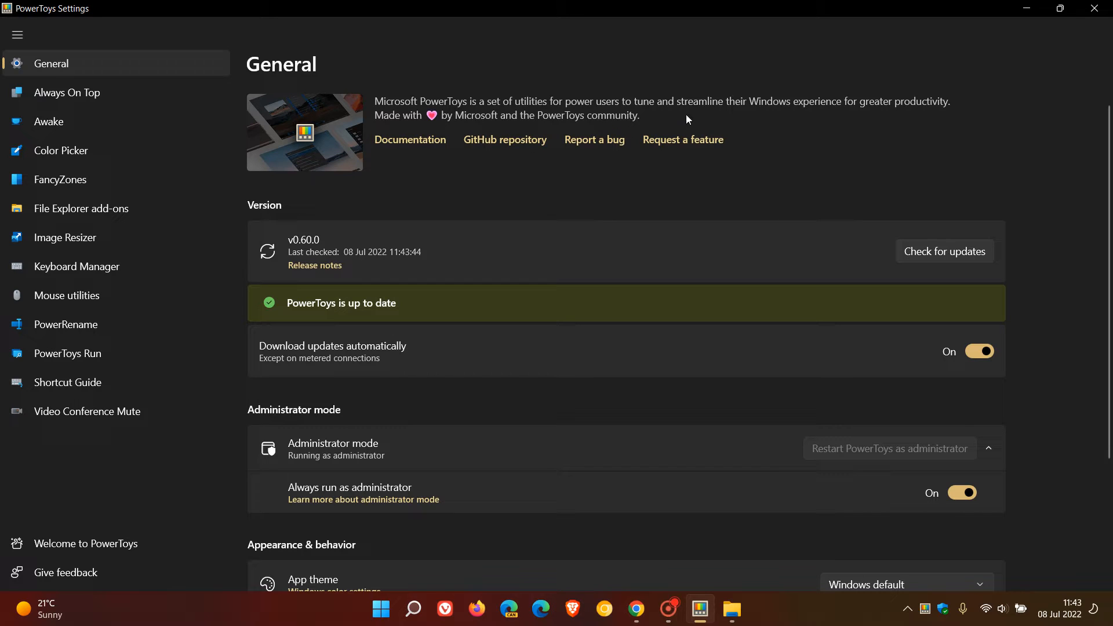
pyautogui.moveTo(954, 124)
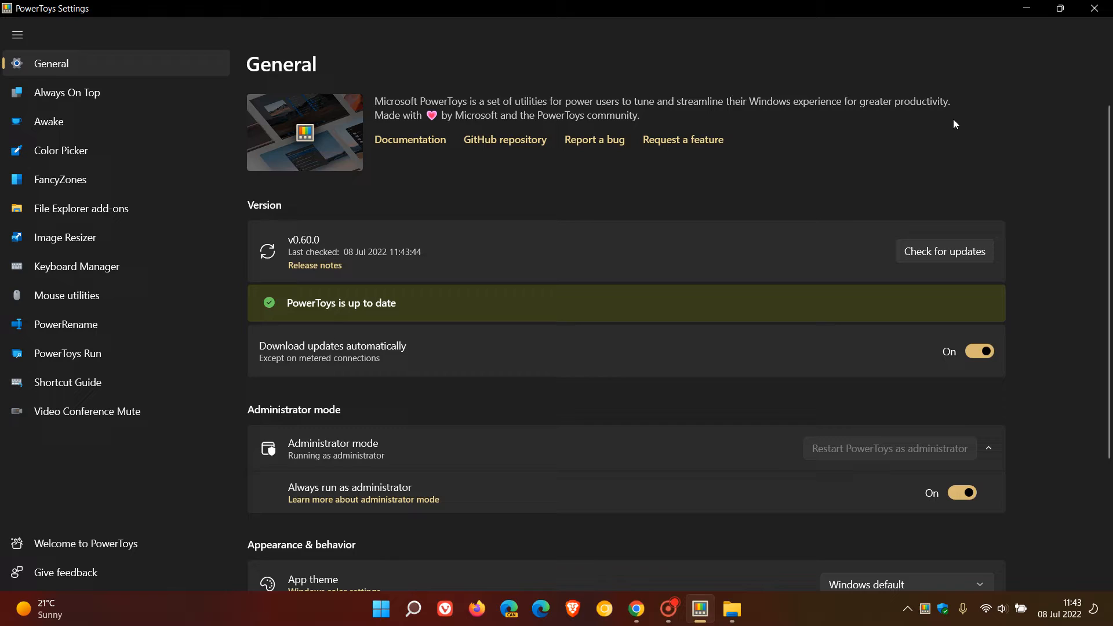
pyautogui.moveTo(868, 158)
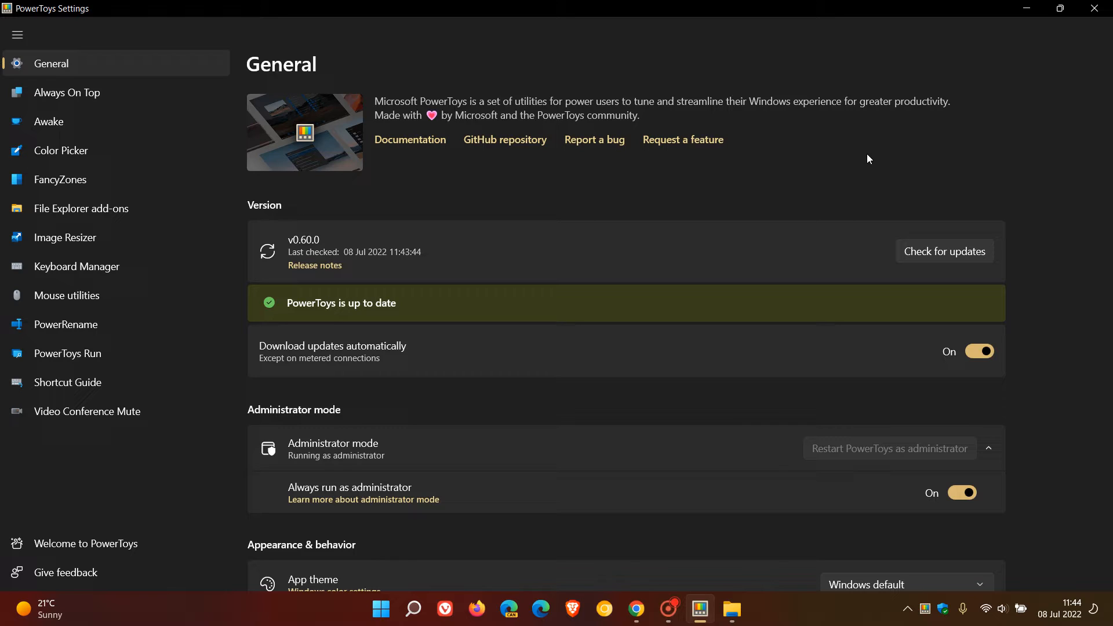
pyautogui.moveTo(856, 175)
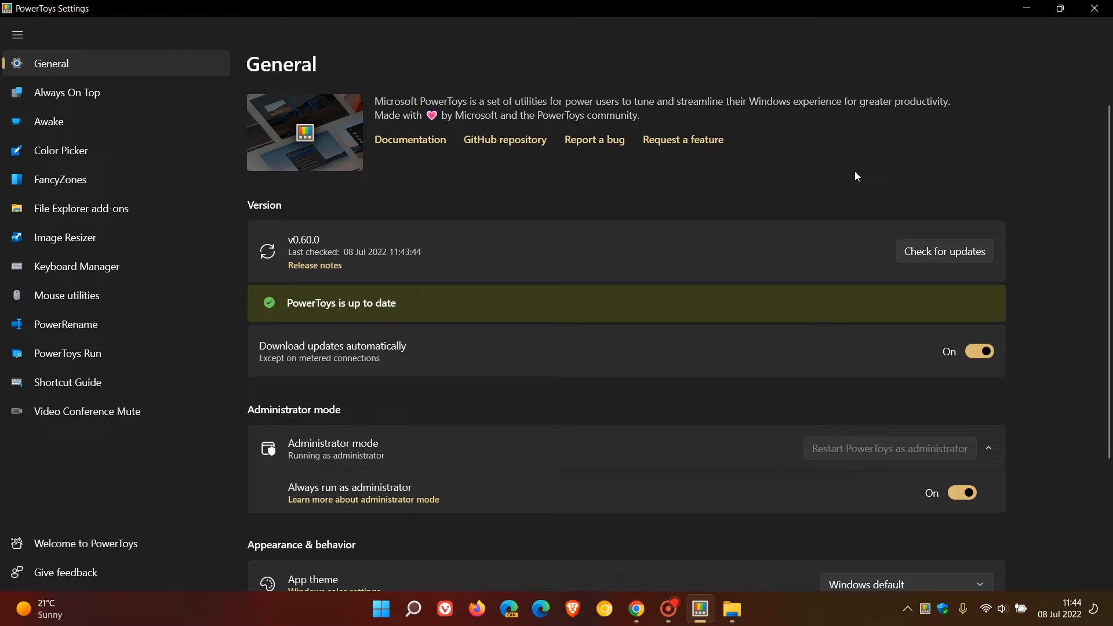
pyautogui.moveTo(845, 149)
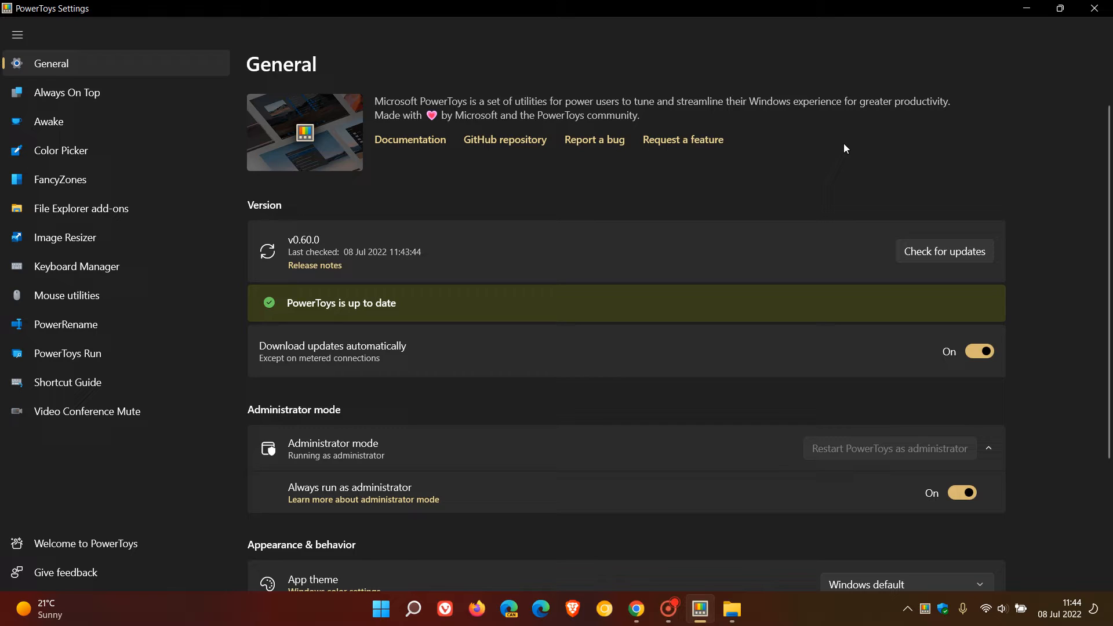
pyautogui.moveTo(824, 162)
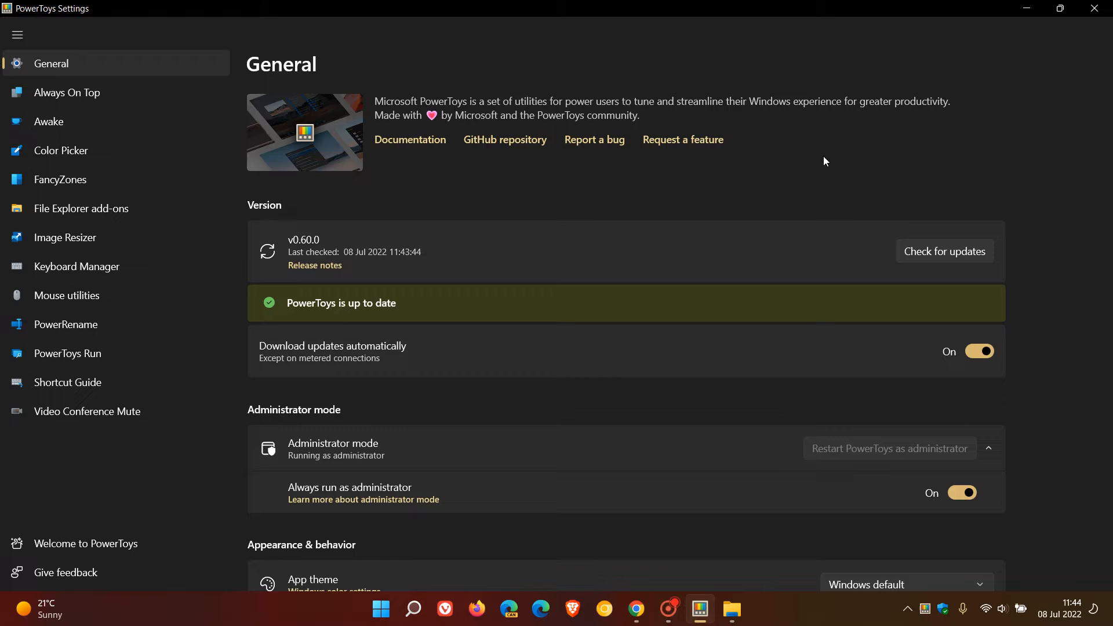
pyautogui.moveTo(802, 172)
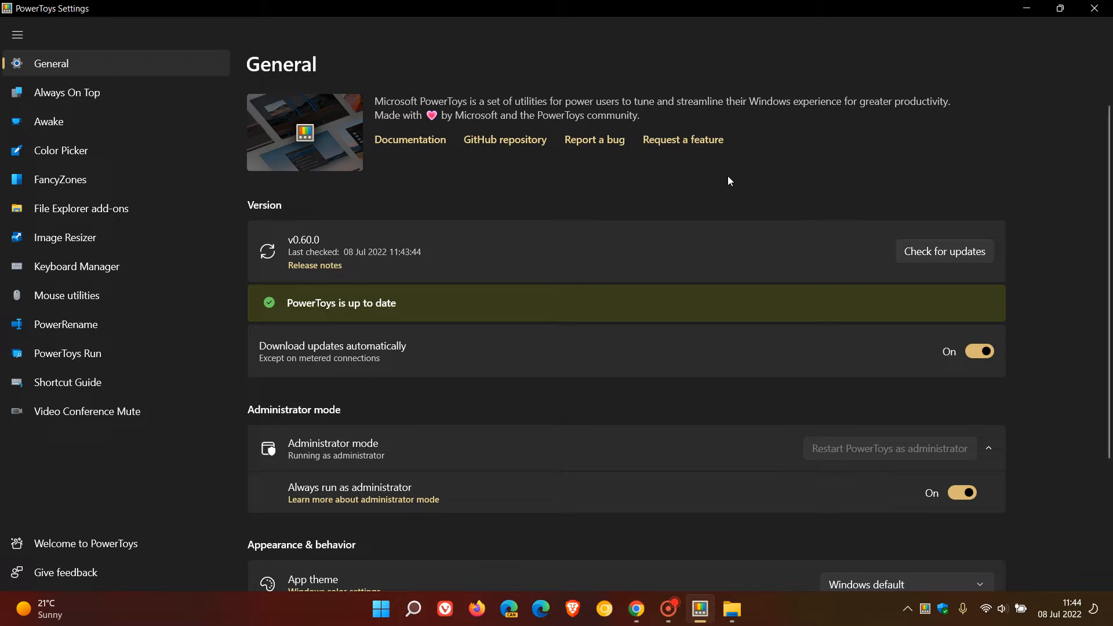
# Review the PowerRename 'Show PowerRename in' options, then switch to the Downloads folder in File Explorer
pyautogui.click(65, 237)
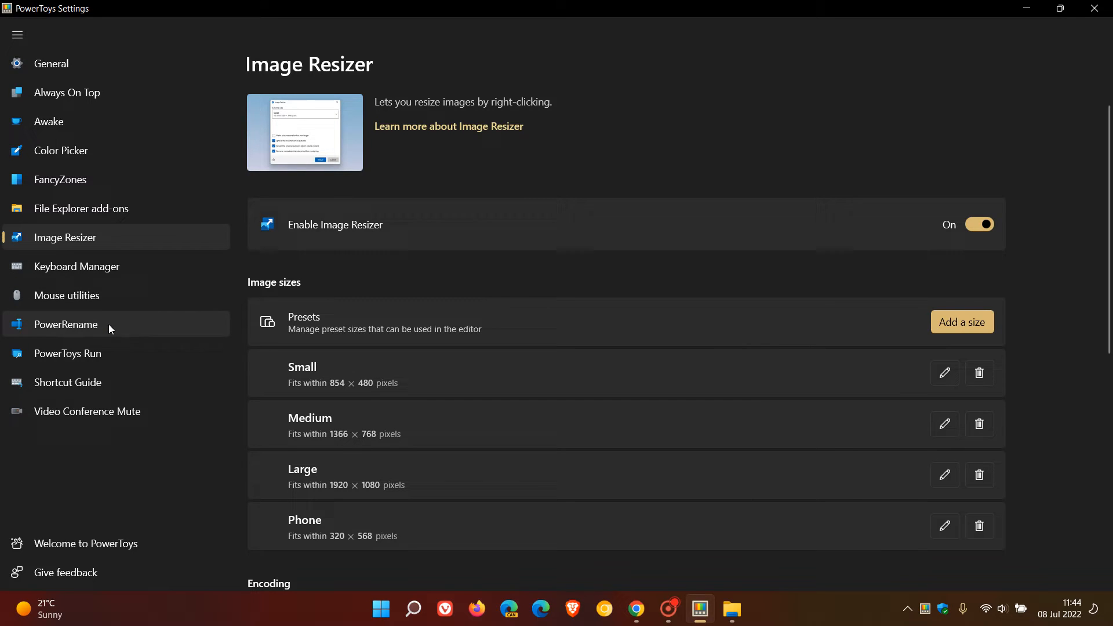
pyautogui.click(66, 324)
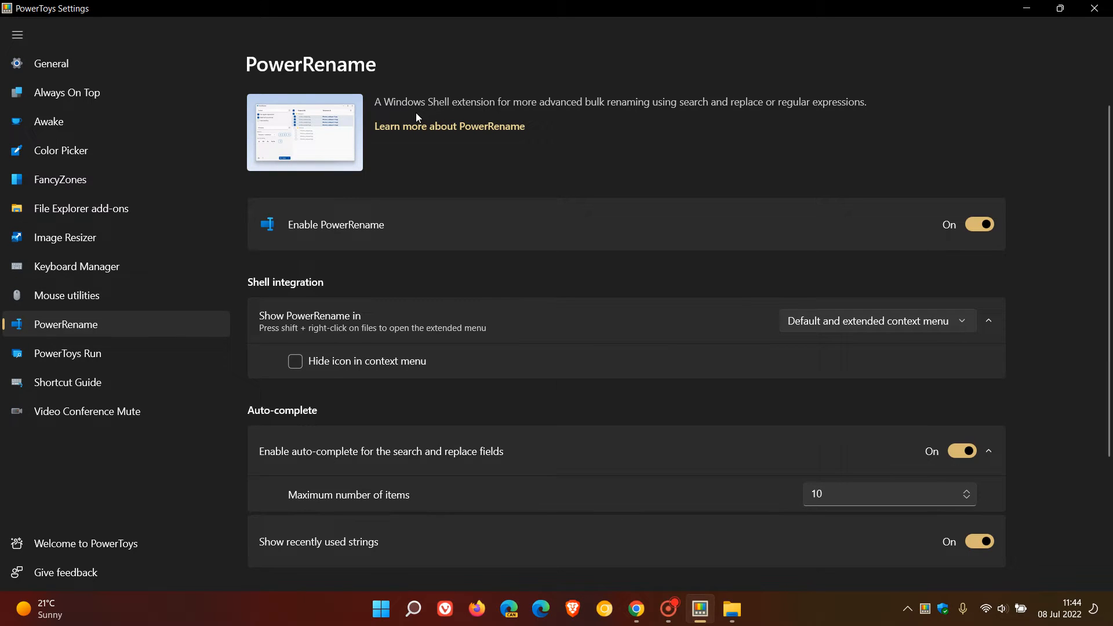
pyautogui.moveTo(619, 125)
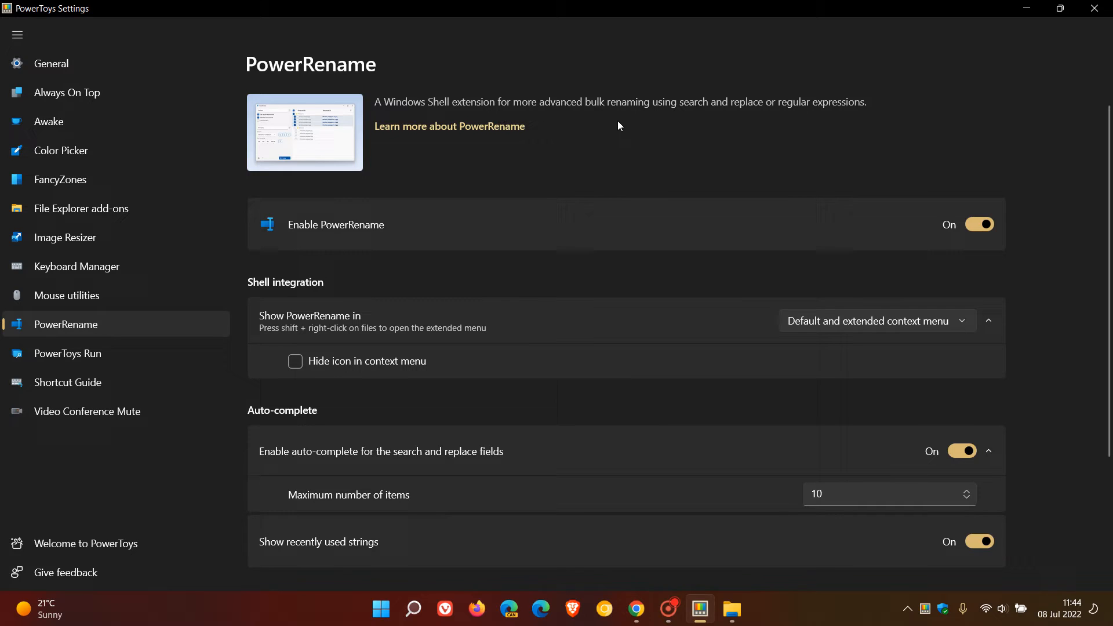
pyautogui.moveTo(800, 128)
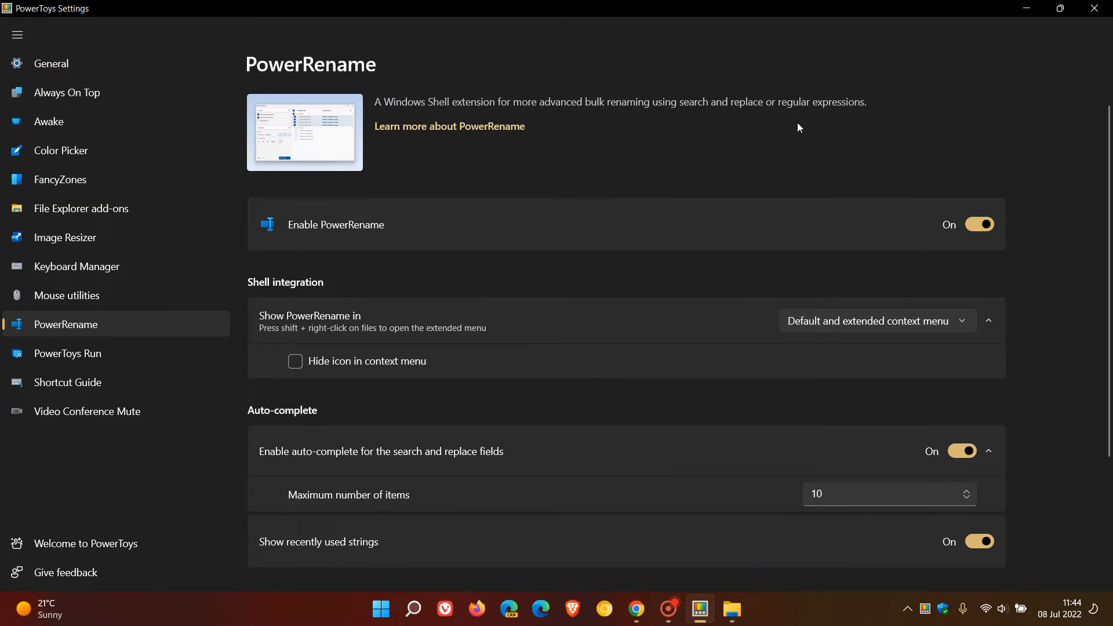
pyautogui.moveTo(761, 200)
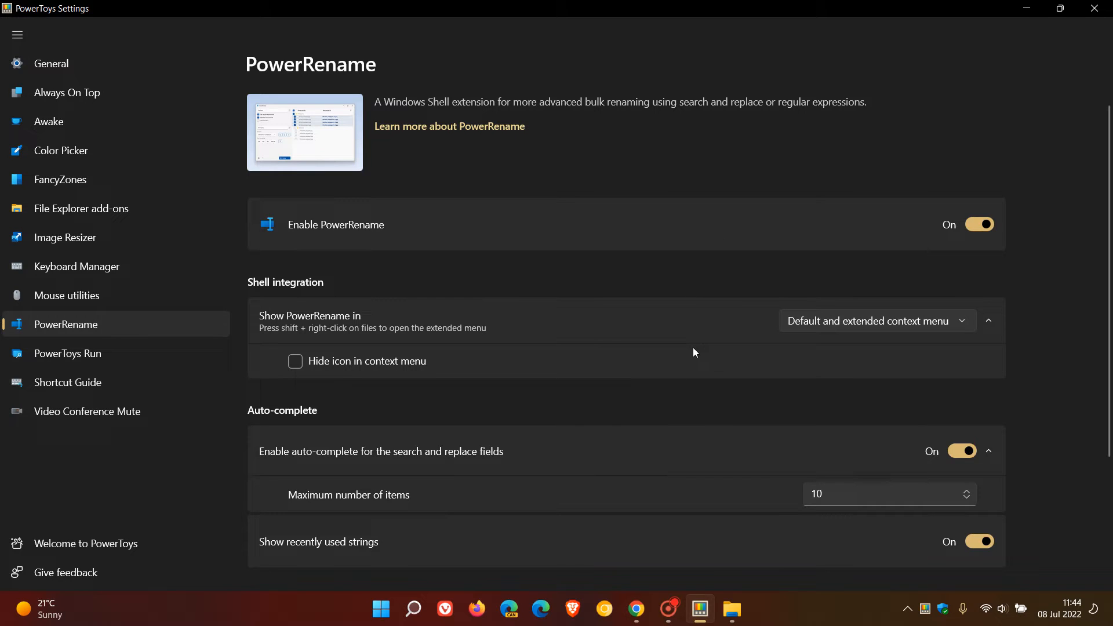
pyautogui.moveTo(688, 353)
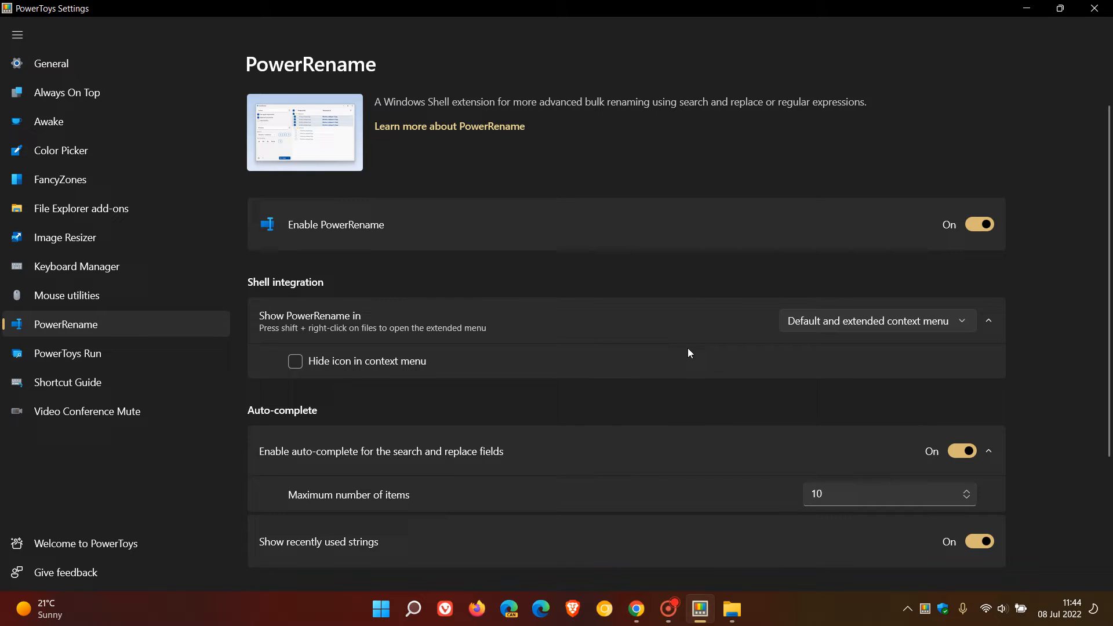
pyautogui.moveTo(691, 347)
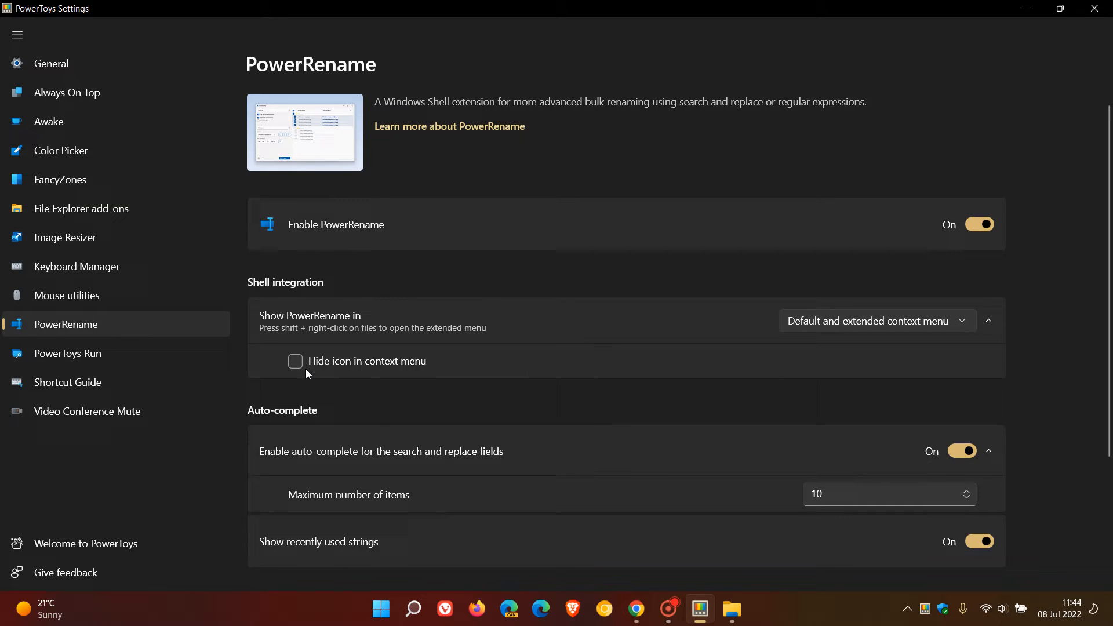
pyautogui.moveTo(704, 369)
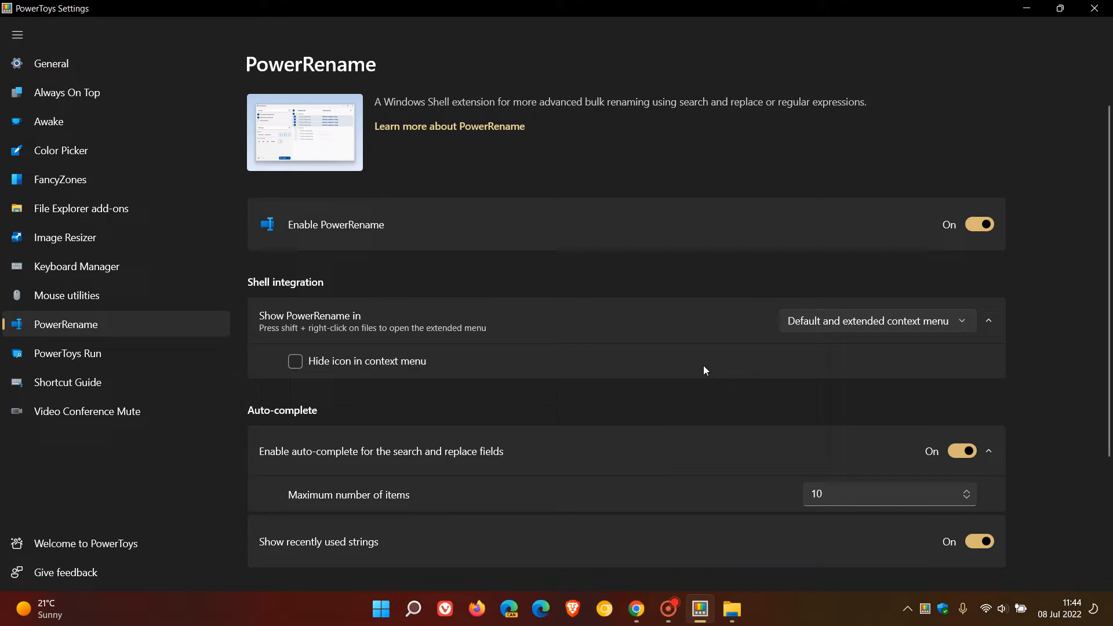
pyautogui.moveTo(858, 365)
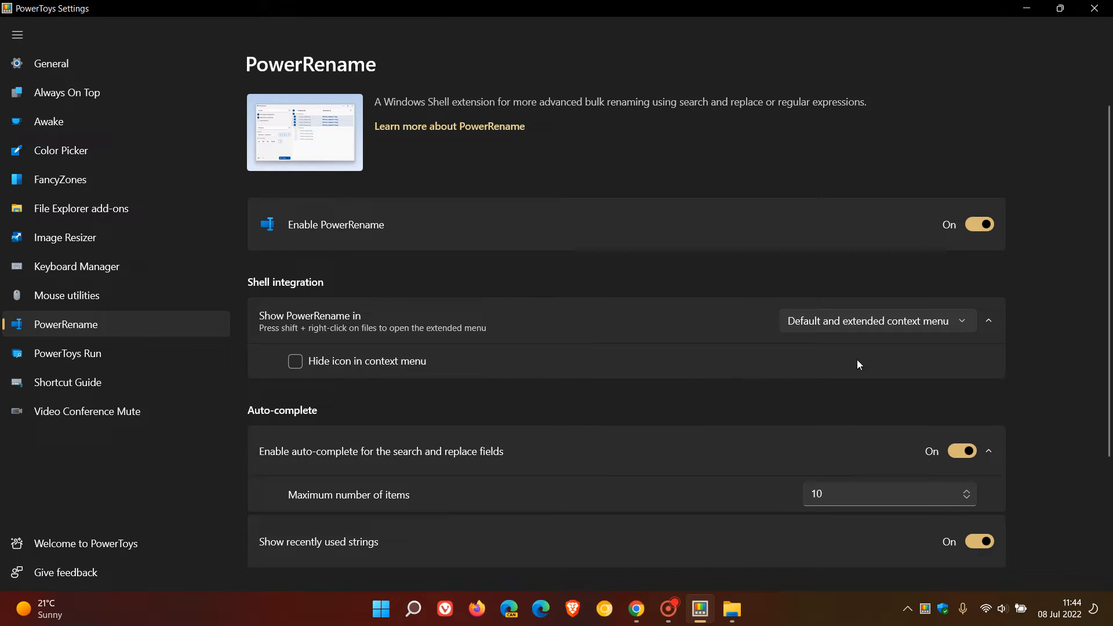
pyautogui.moveTo(905, 335)
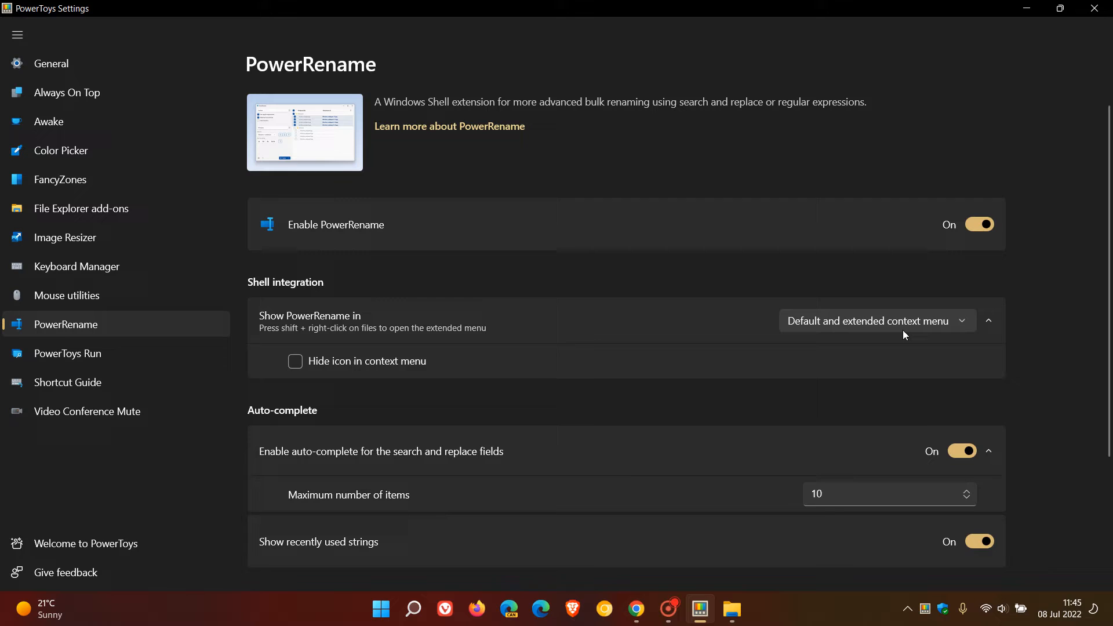
pyautogui.click(876, 321)
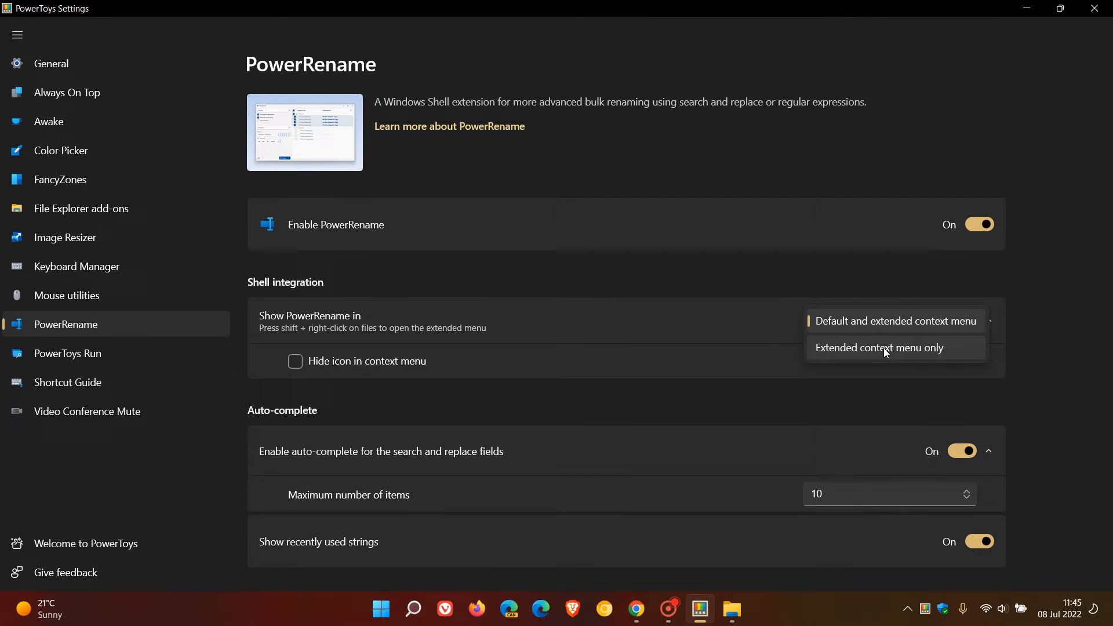
pyautogui.click(732, 609)
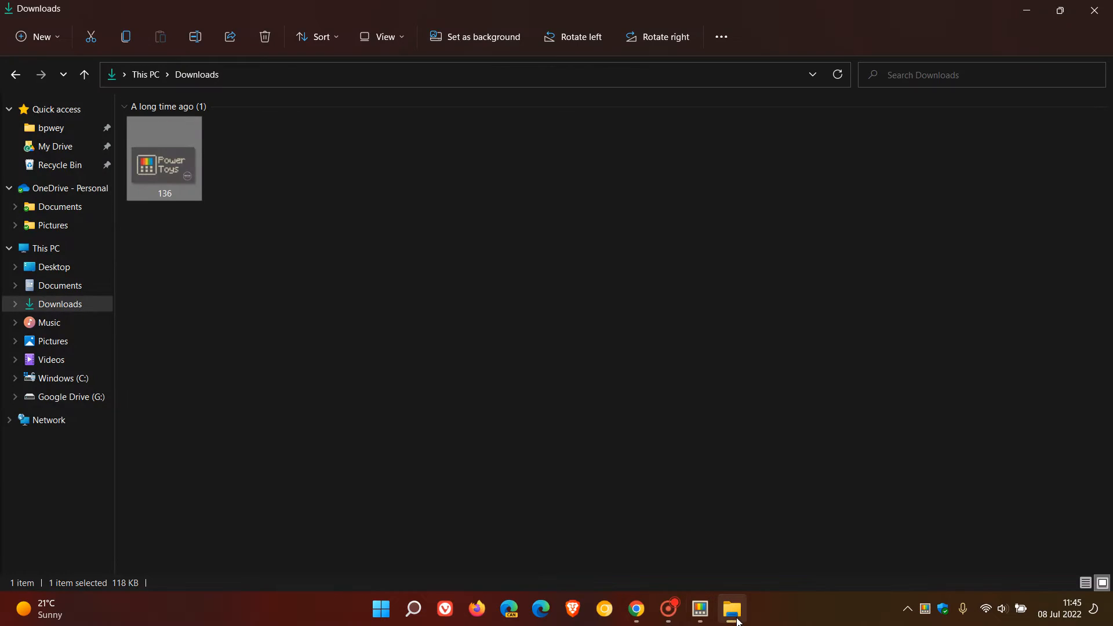
pyautogui.moveTo(180, 172)
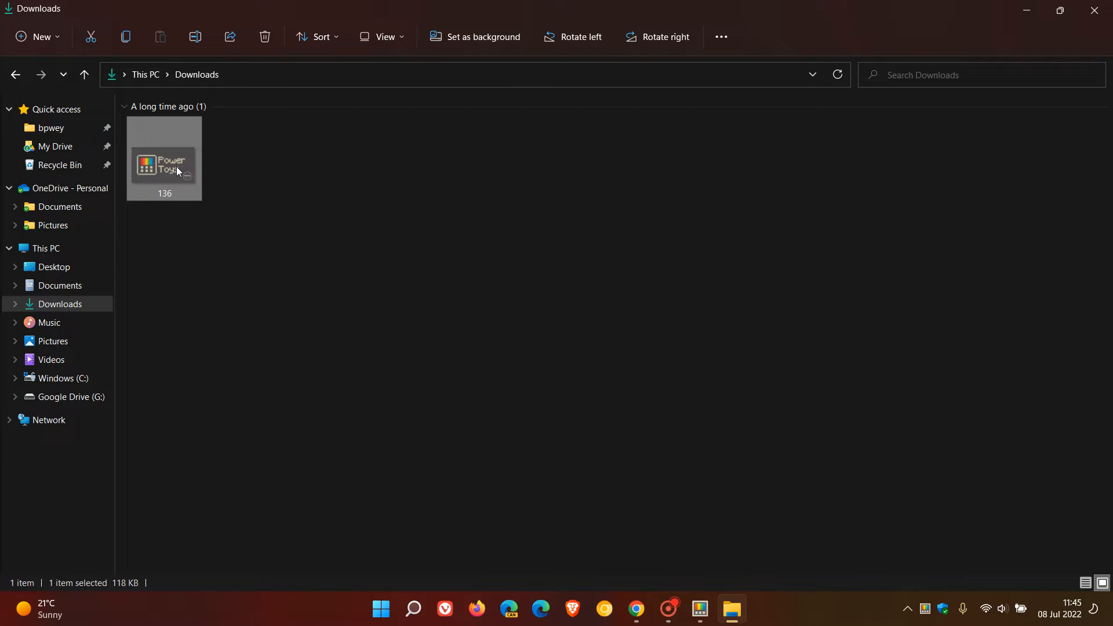
# Open the 136 image's context menu, listing PowerRename and Resize pictures
pyautogui.rightClick(178, 170)
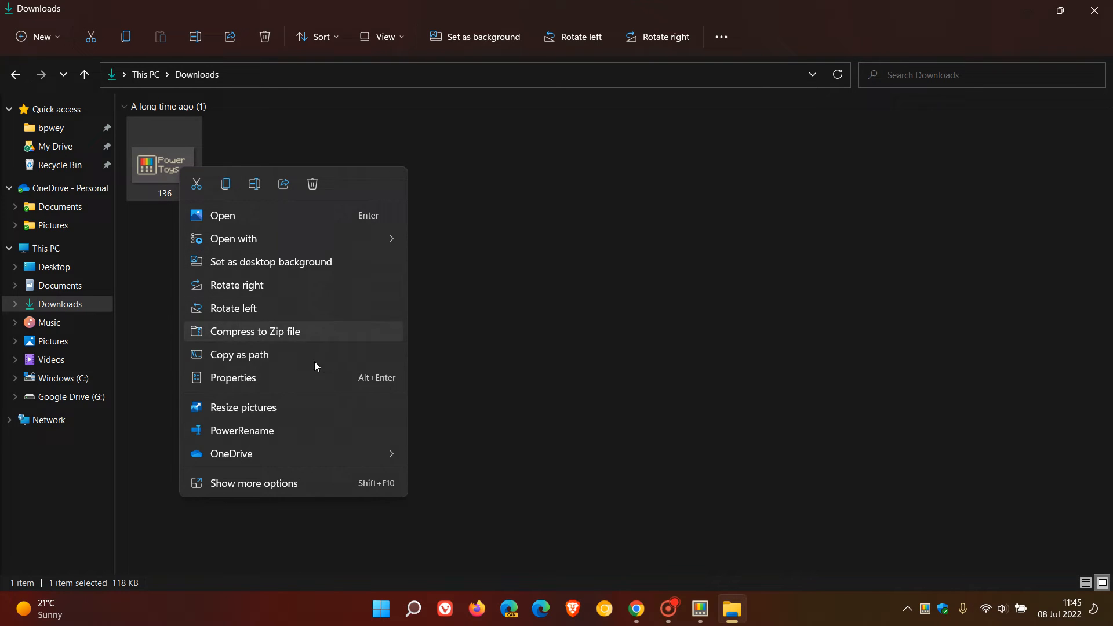
pyautogui.moveTo(302, 417)
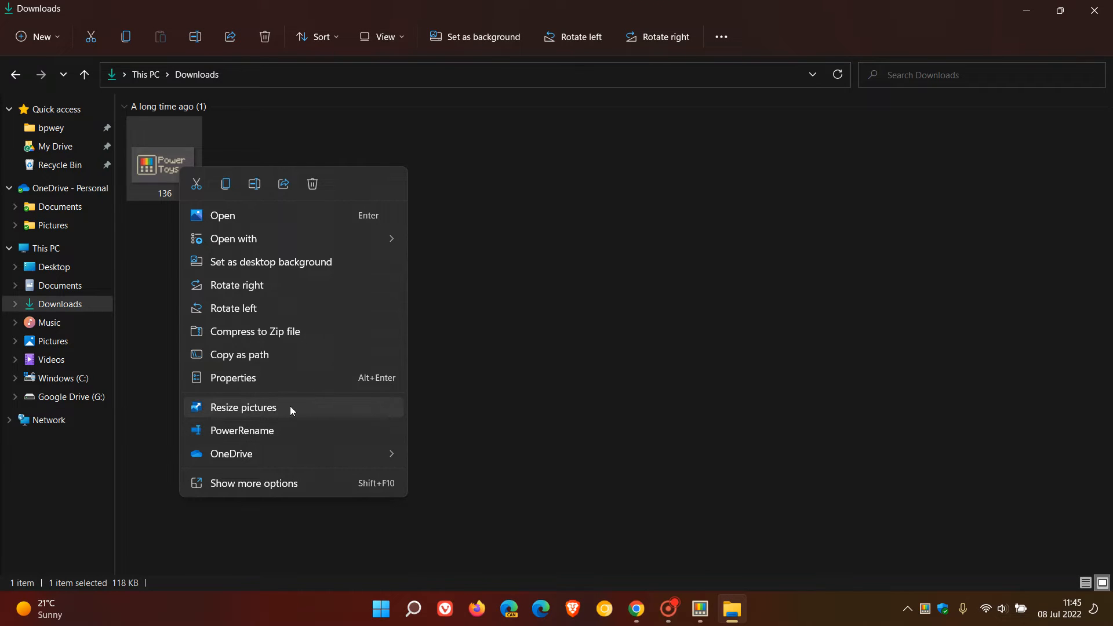
pyautogui.moveTo(296, 483)
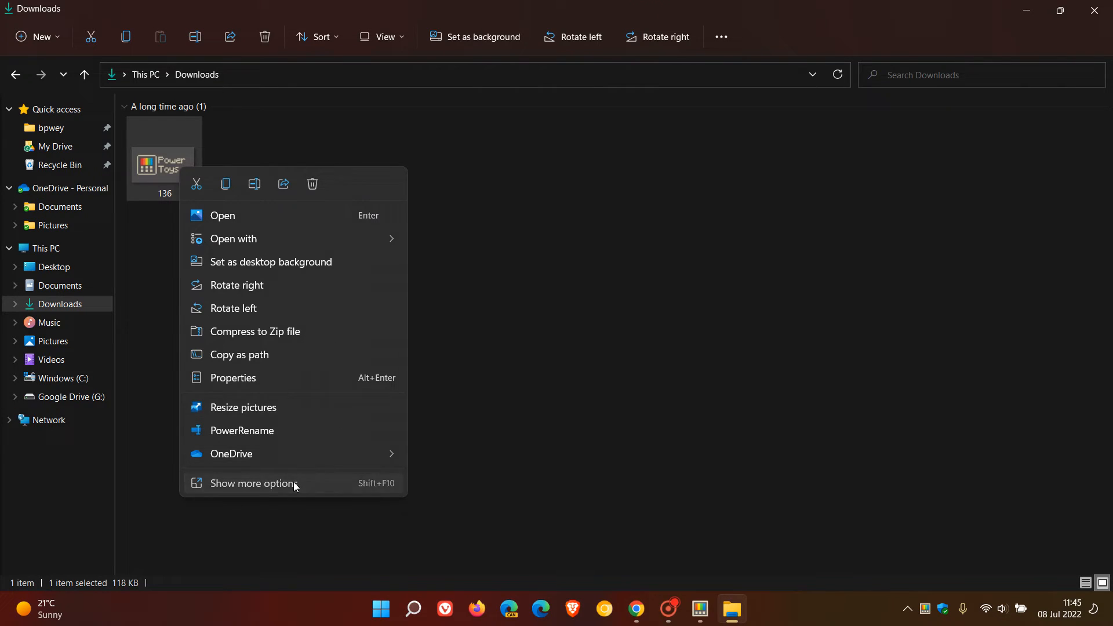
# Expand to the classic extended context menu for the 136 image
pyautogui.click(253, 483)
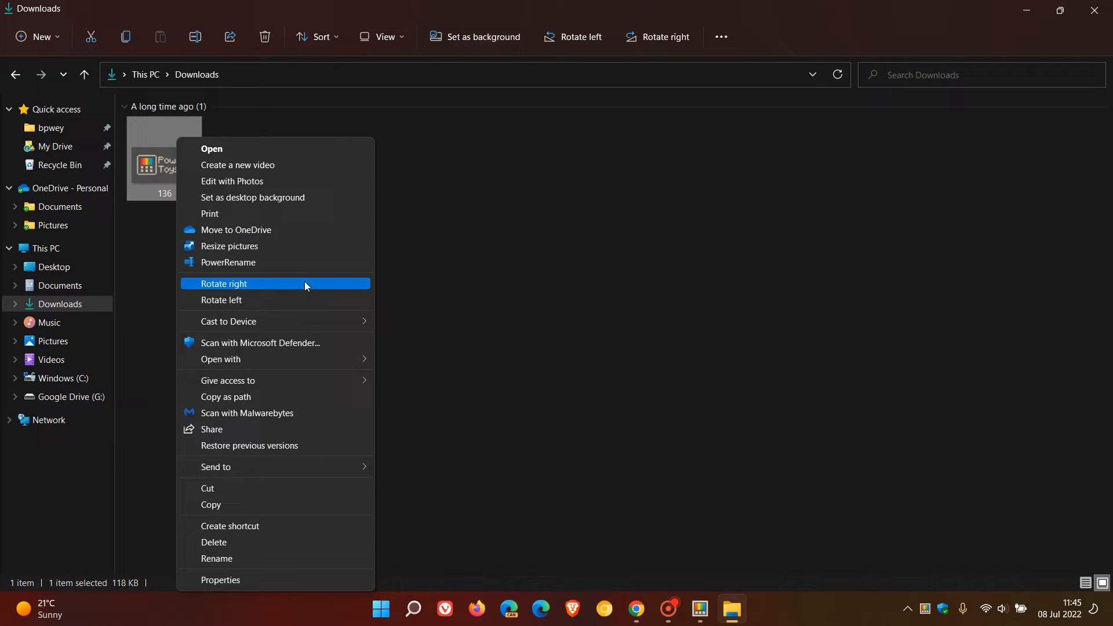
pyautogui.moveTo(307, 266)
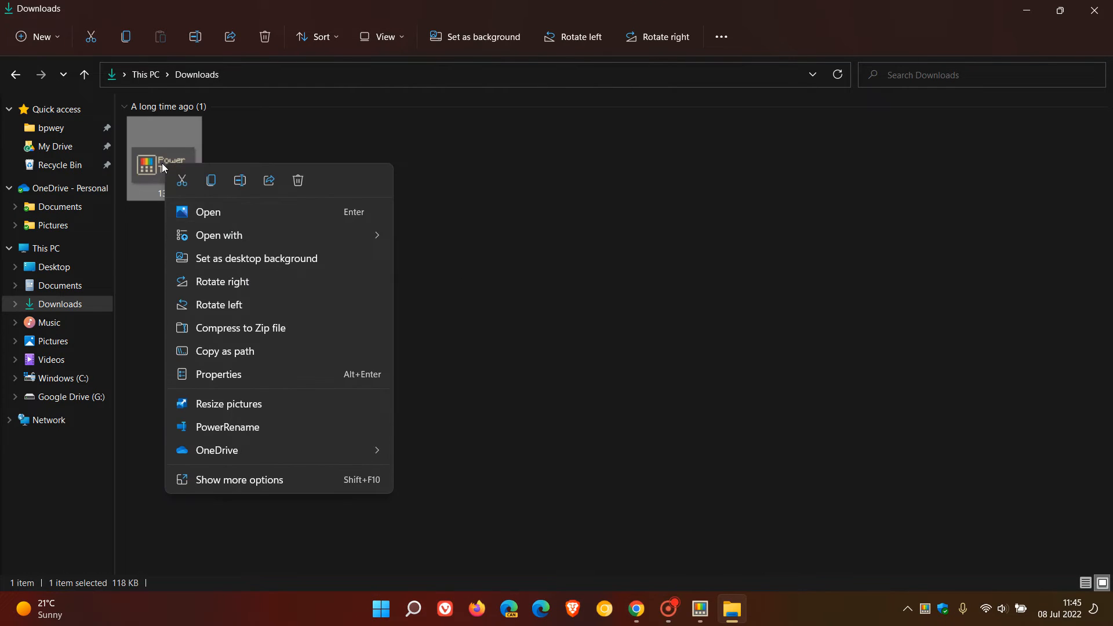
pyautogui.moveTo(296, 429)
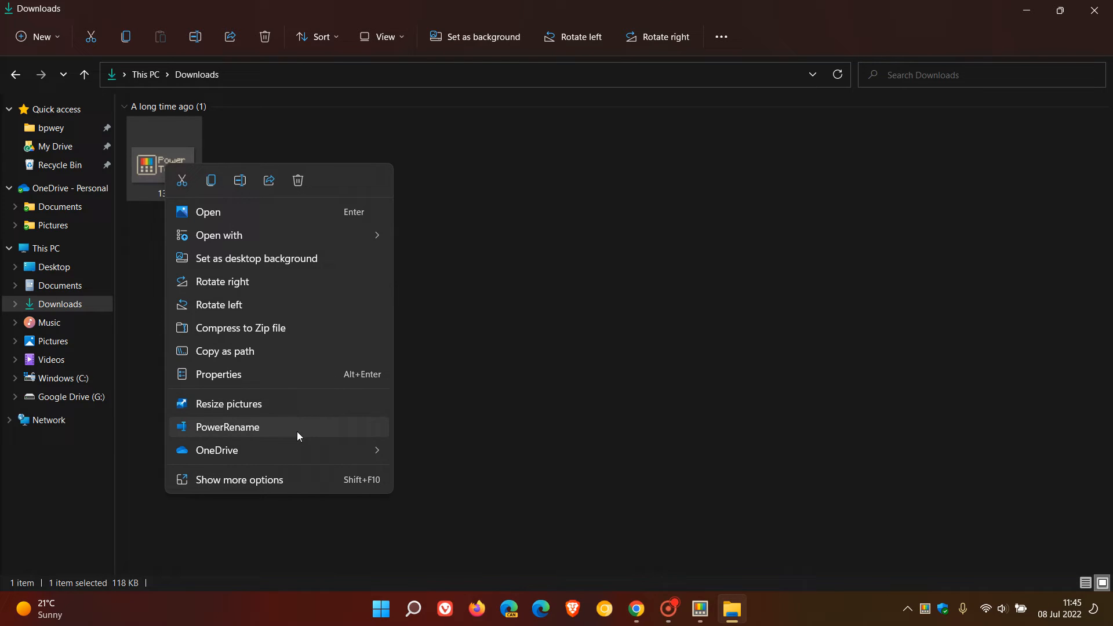
pyautogui.moveTo(301, 437)
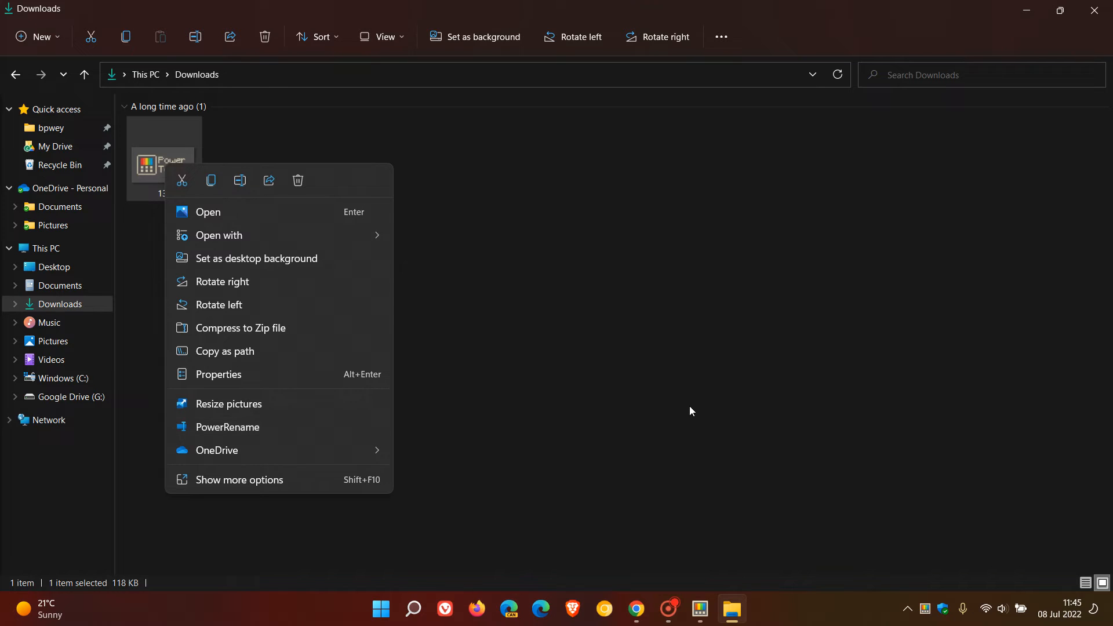
# Close the context menu and keep PowerRename in 'Default and extended context menu'
pyautogui.click(692, 411)
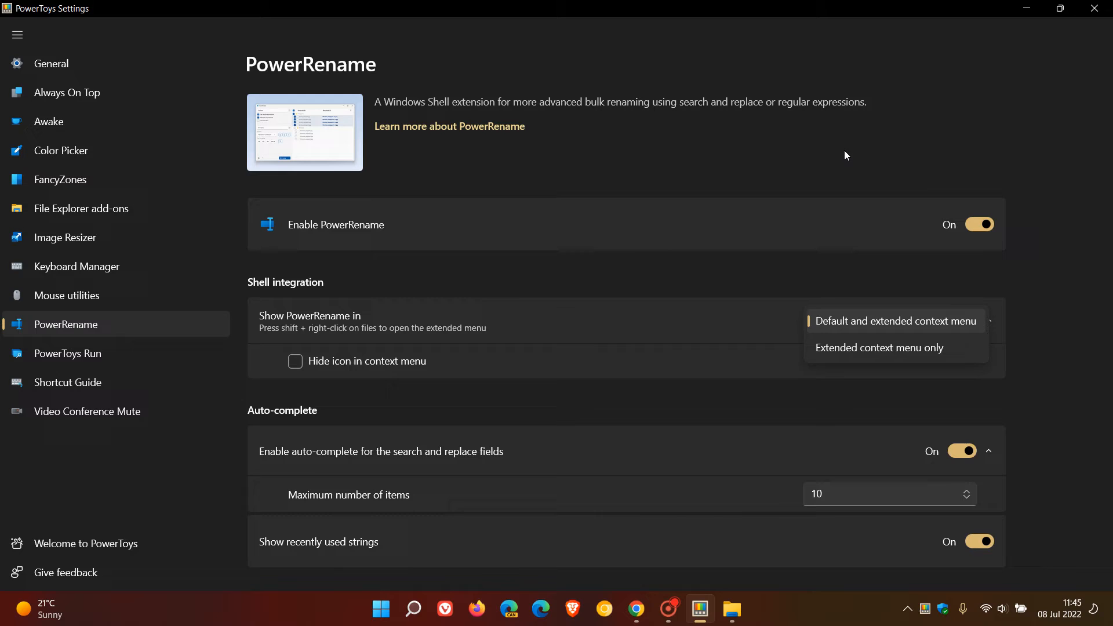
pyautogui.click(895, 321)
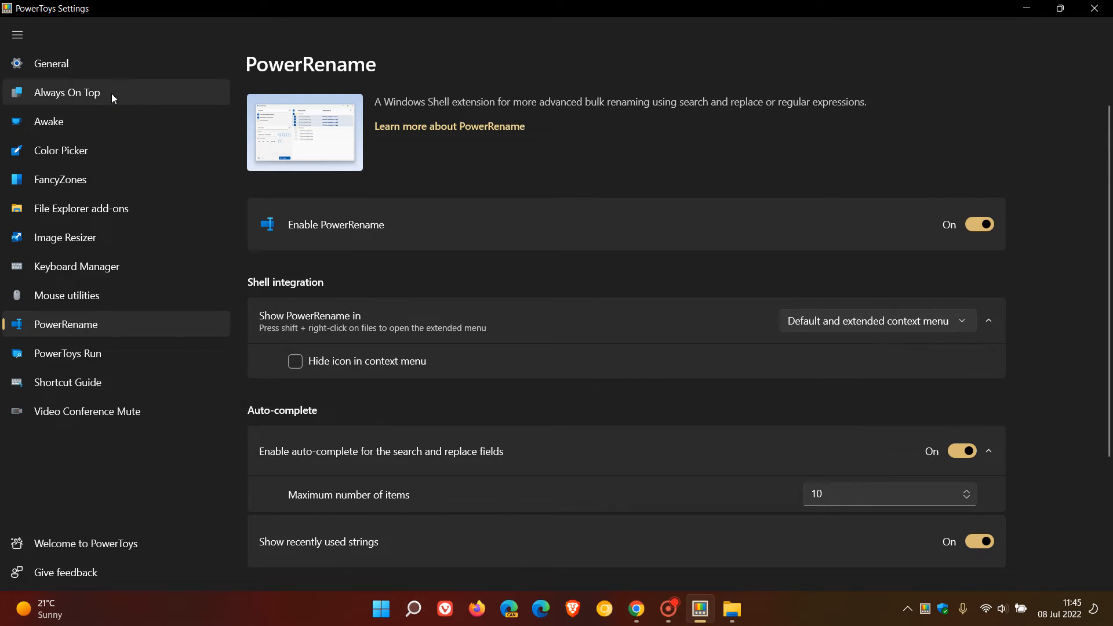
# Review the Always On Top page, then view the PowerToys Run settings
pyautogui.click(67, 93)
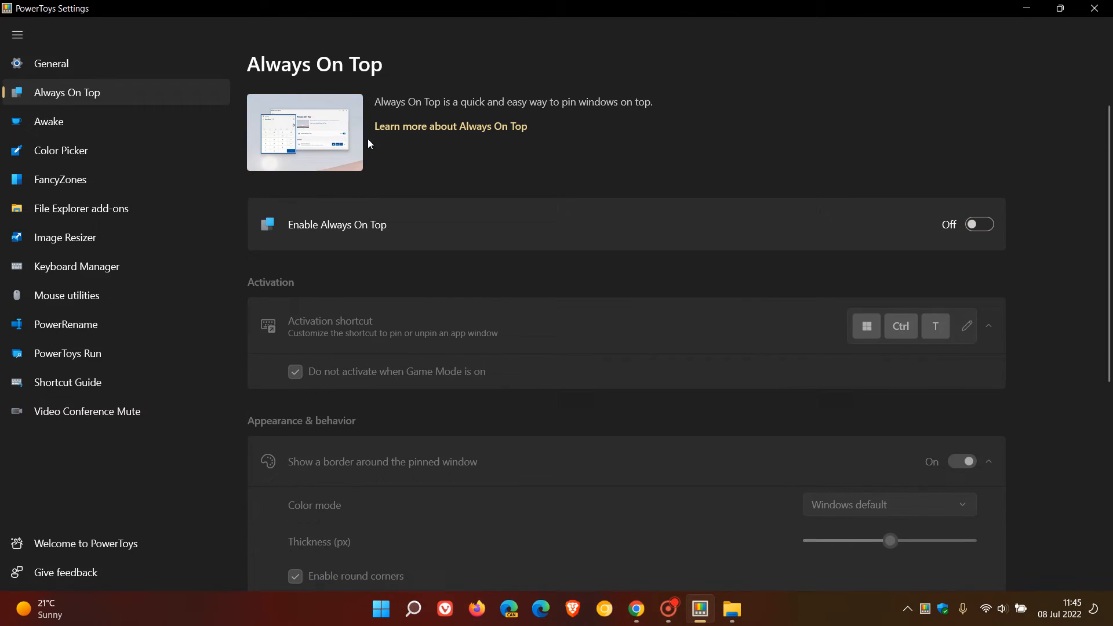
pyautogui.moveTo(713, 113)
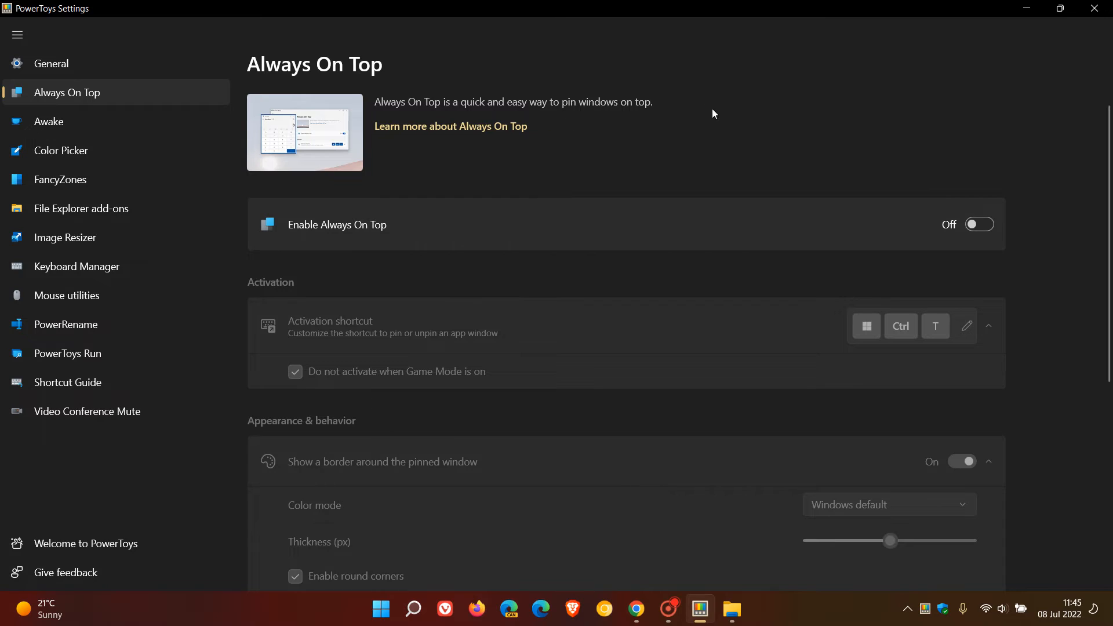
pyautogui.moveTo(736, 136)
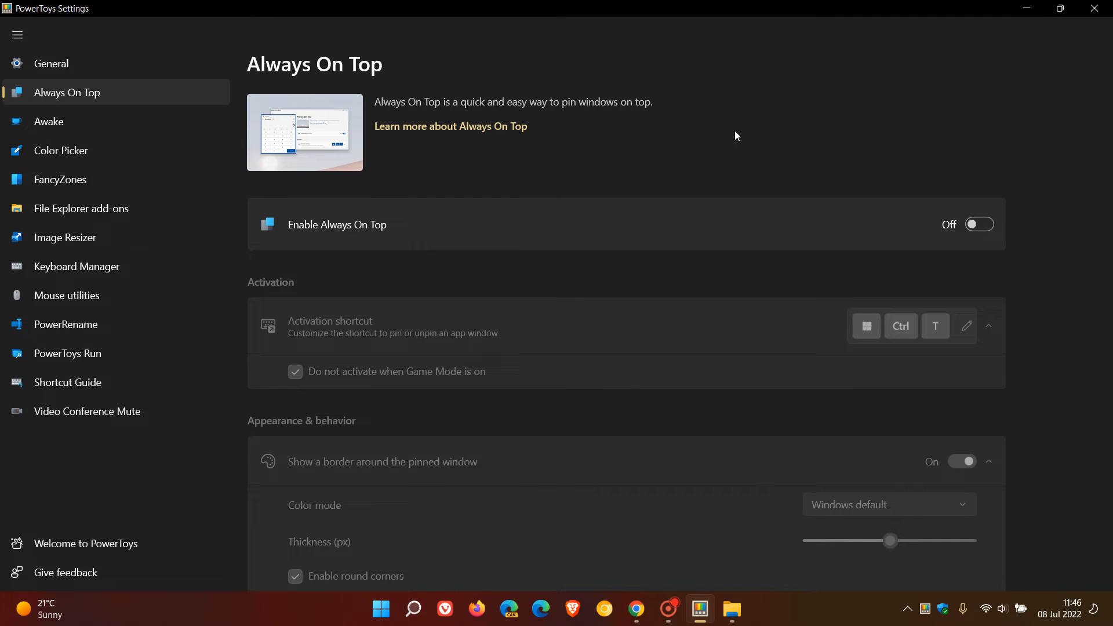
pyautogui.moveTo(766, 133)
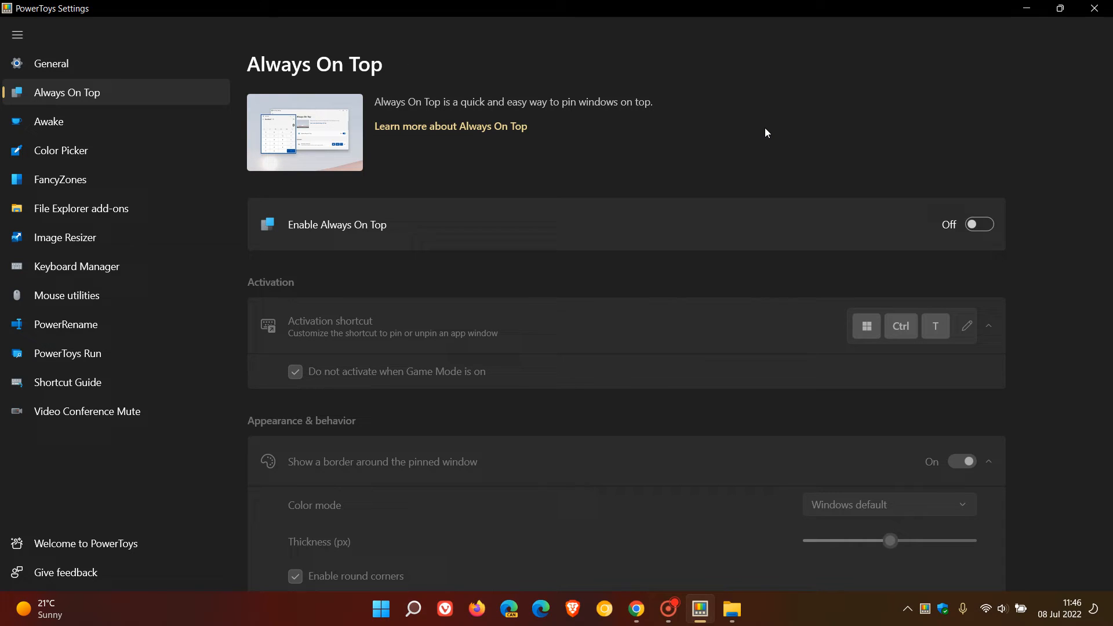
pyautogui.moveTo(184, 355)
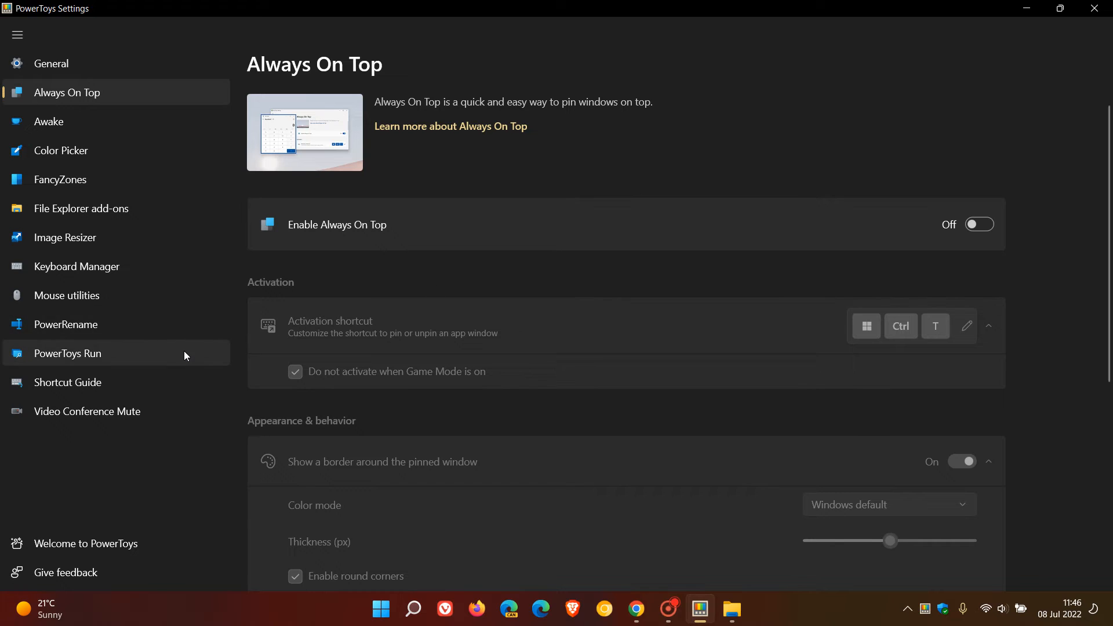
pyautogui.click(67, 354)
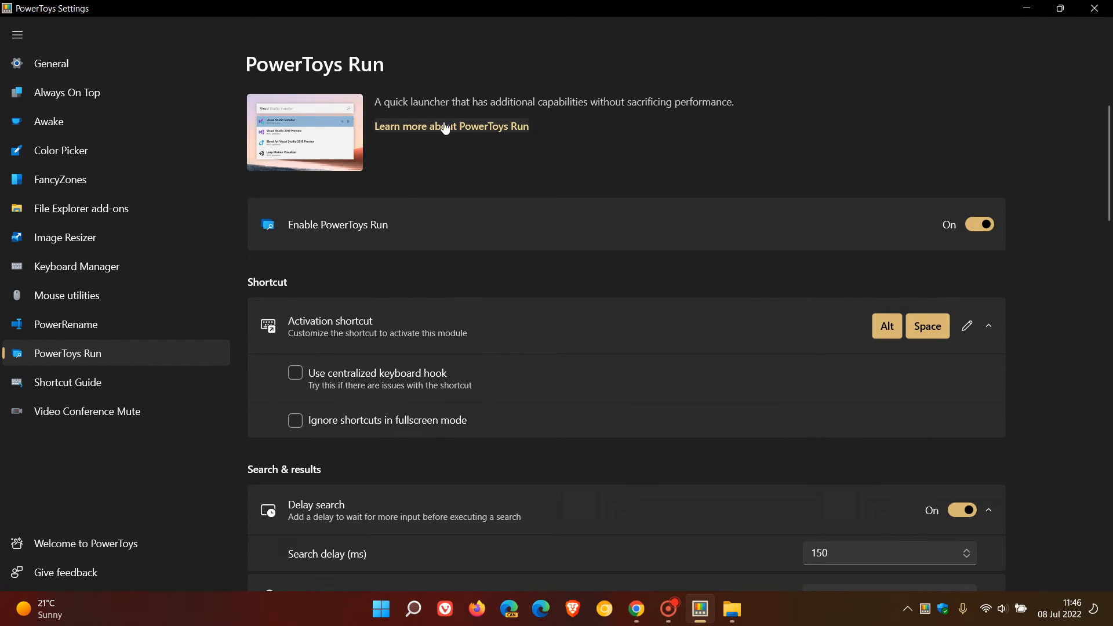
pyautogui.moveTo(603, 122)
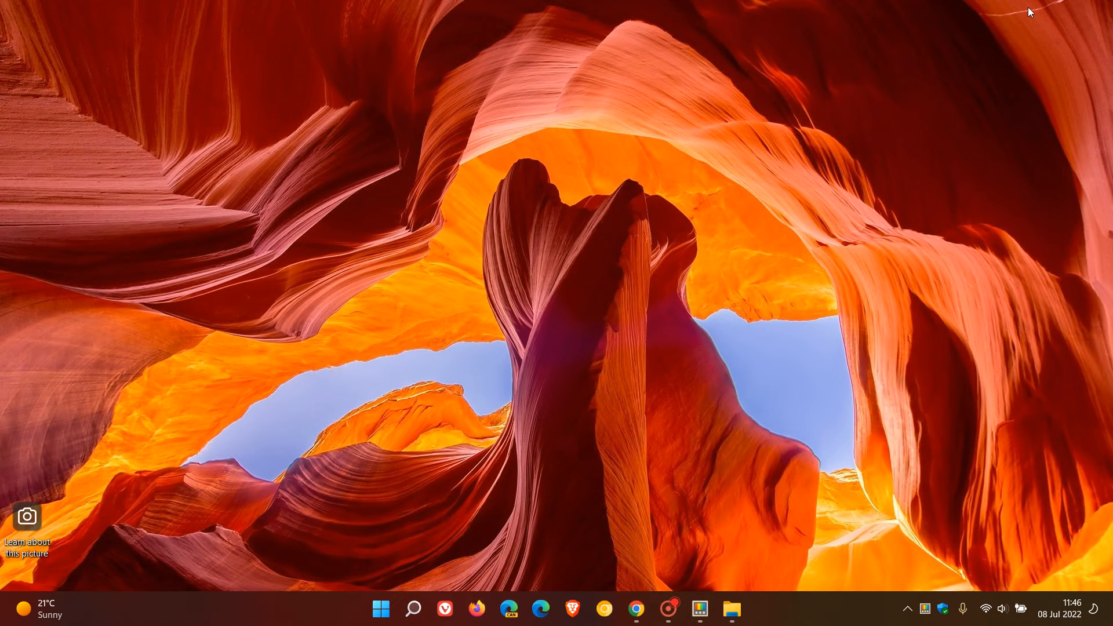
pyautogui.moveTo(668, 285)
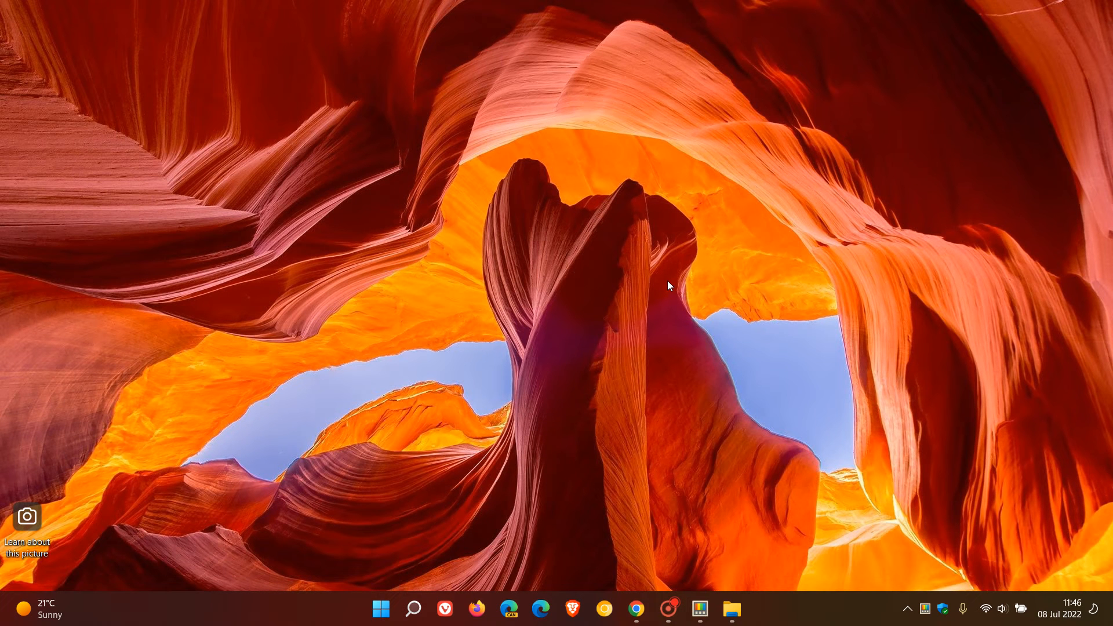
# Minimise PowerToys Settings to reveal the desktop
pyautogui.click(413, 625)
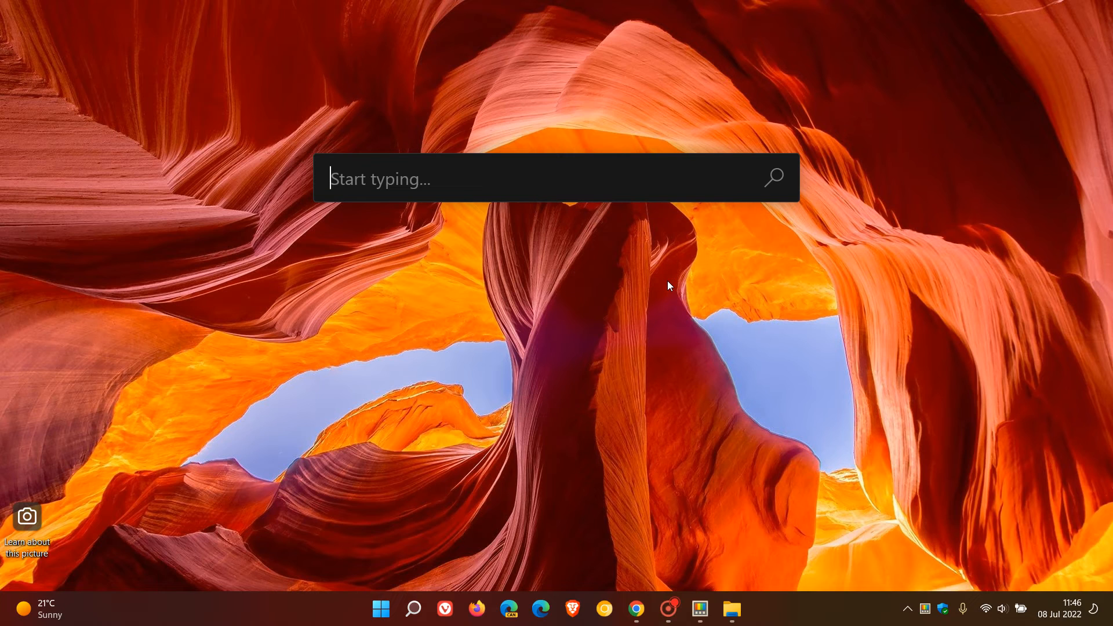
pyautogui.moveTo(712, 300)
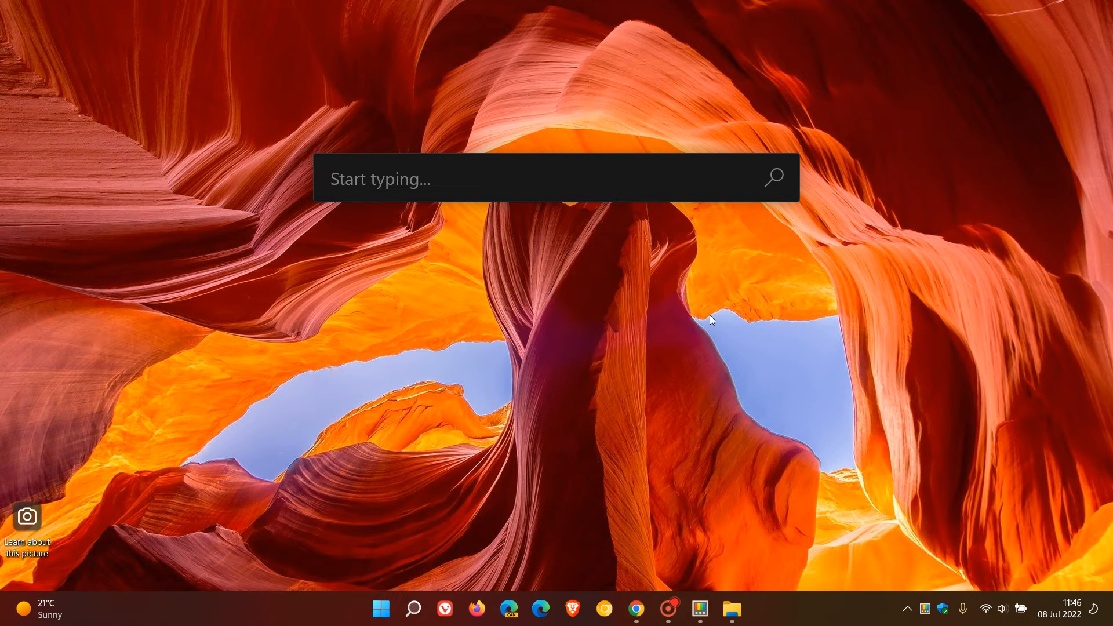
pyautogui.moveTo(712, 325)
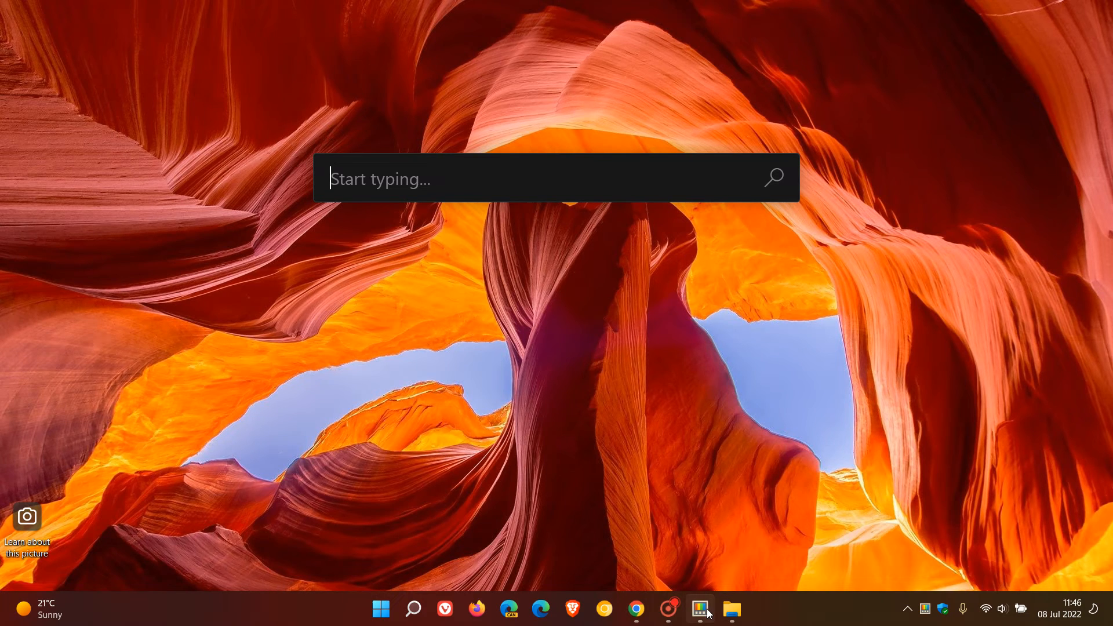
# Bring the PowerToys Run settings page back from the taskbar
pyautogui.click(700, 609)
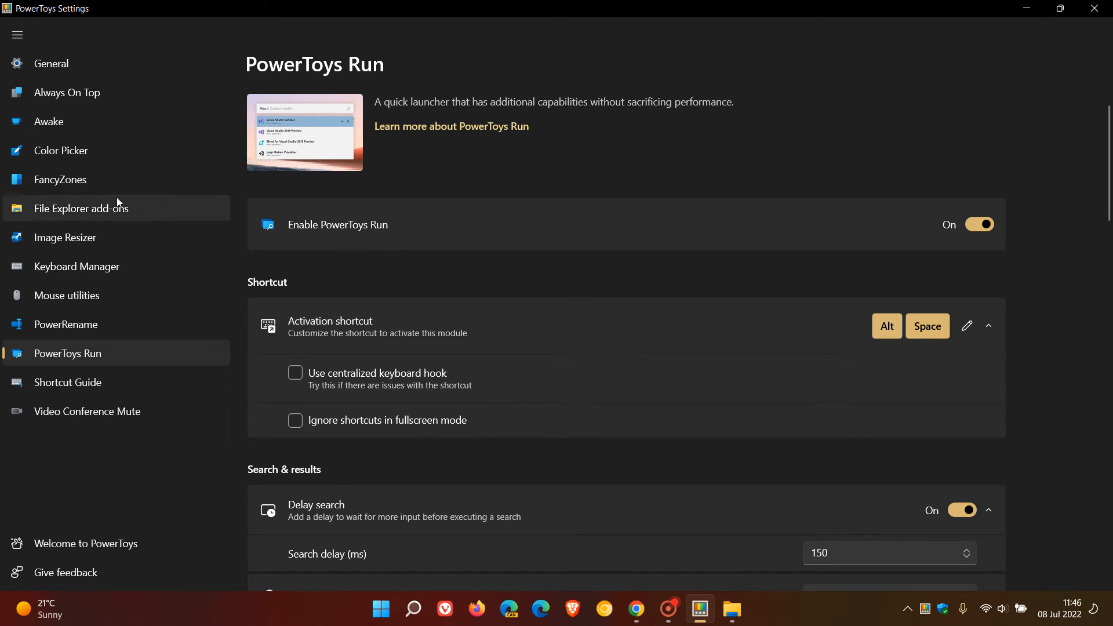
# Select FancyZones in the sidebar to view its turned-off settings page
pyautogui.click(60, 180)
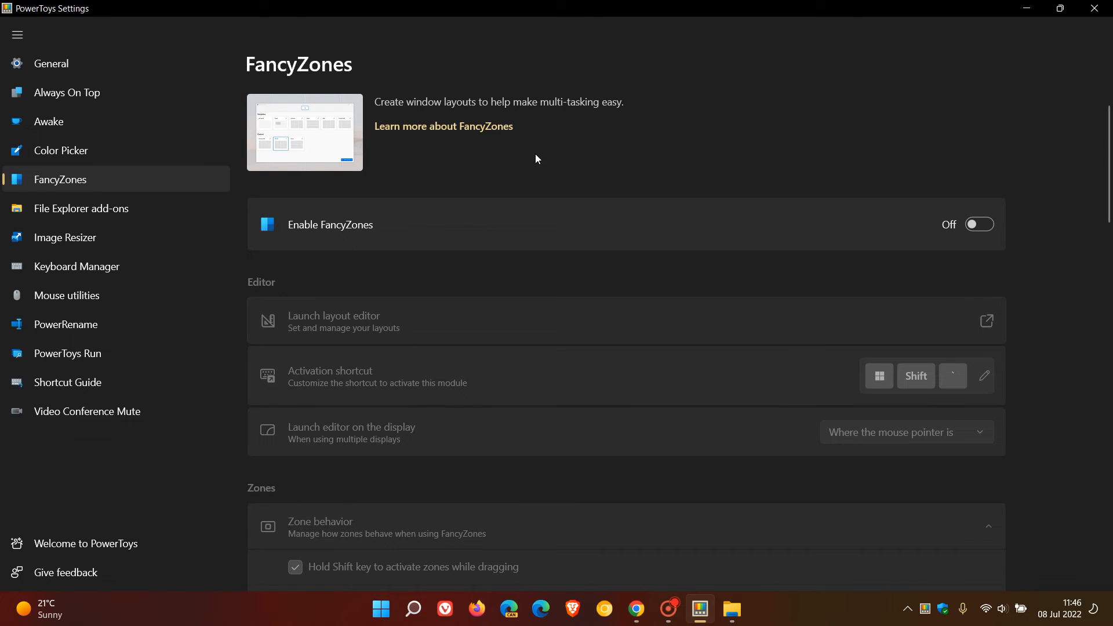
pyautogui.moveTo(448, 120)
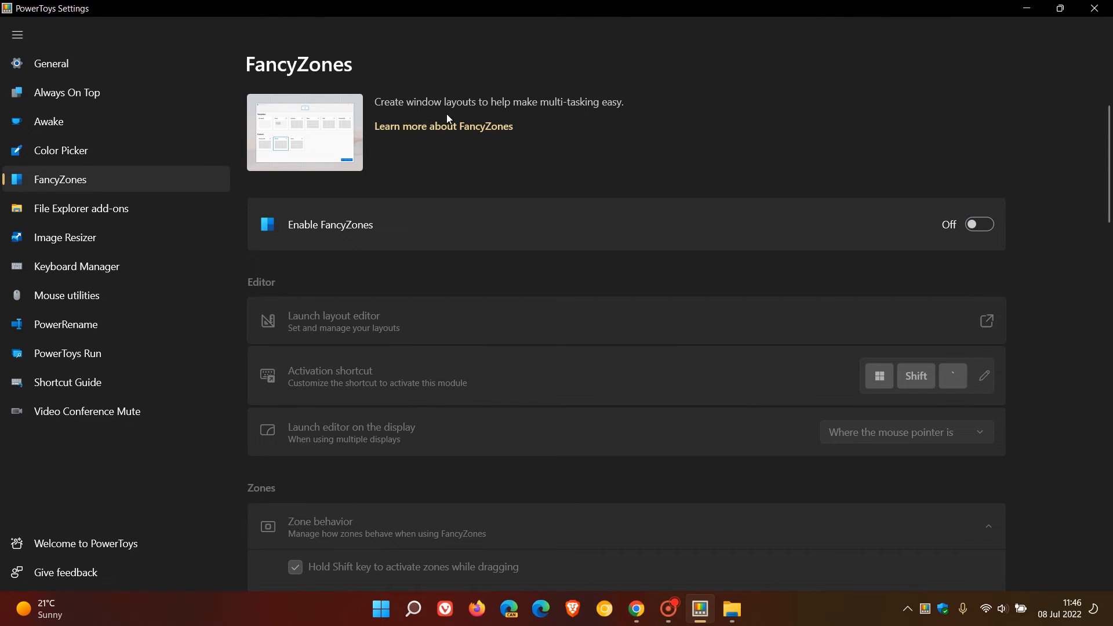
pyautogui.moveTo(624, 121)
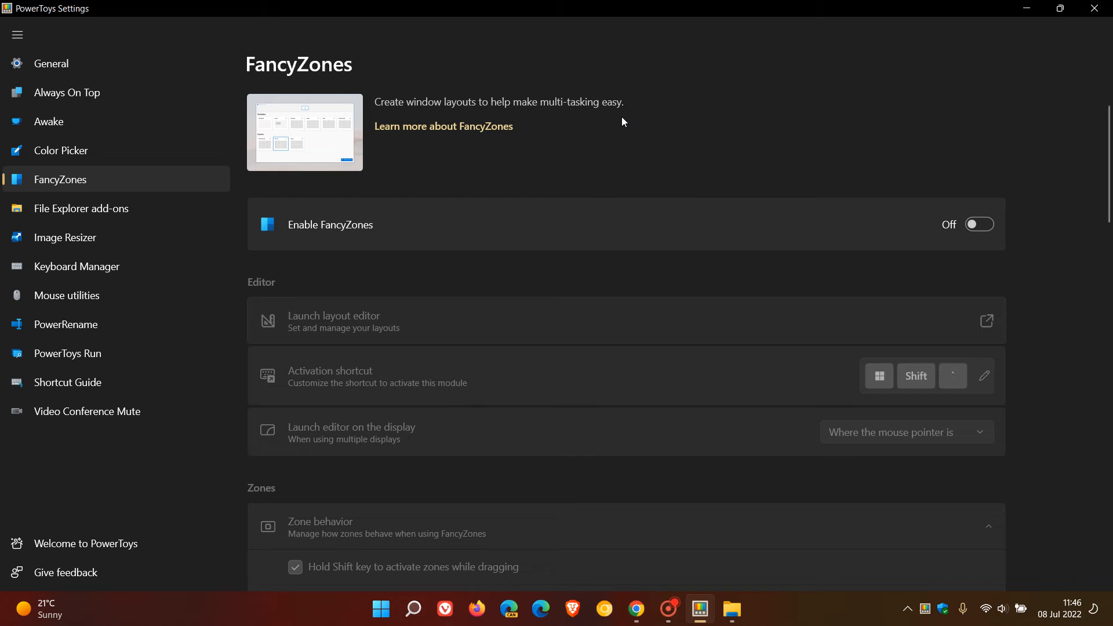
pyautogui.moveTo(761, 130)
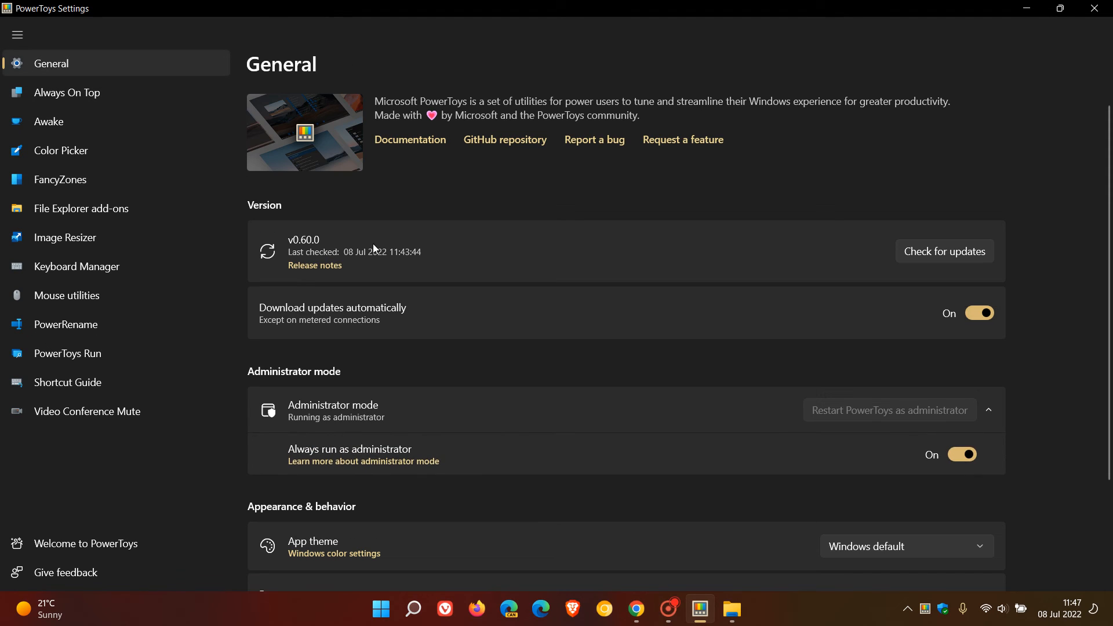
pyautogui.moveTo(799, 181)
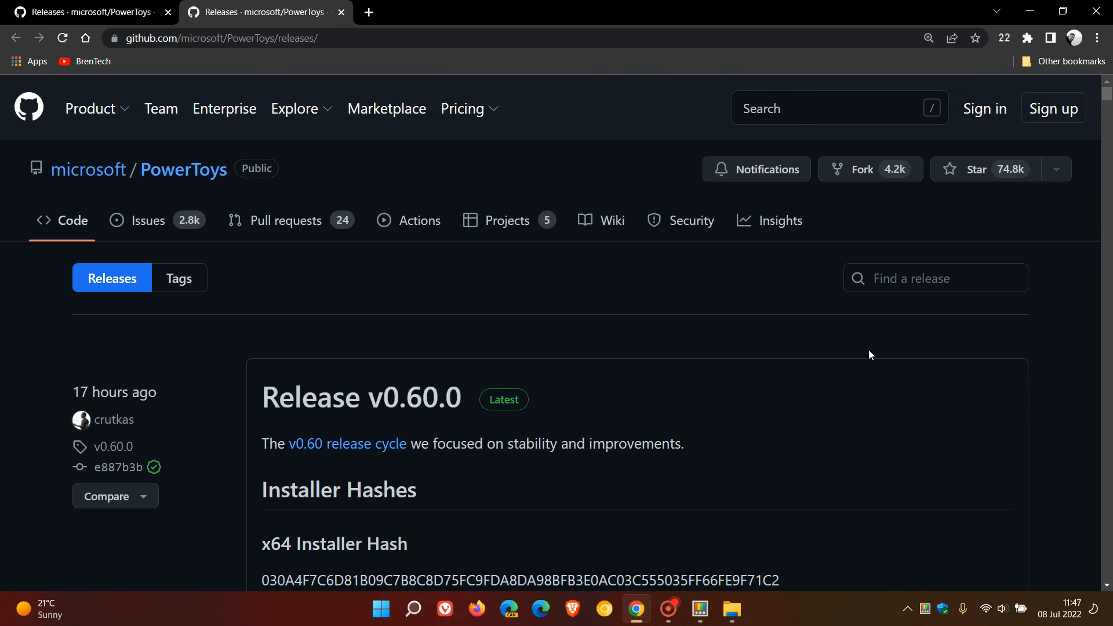
# Scroll the v0.60.0 release notes past the installer hashes to Highlights and Known issues
pyautogui.scroll(-3)
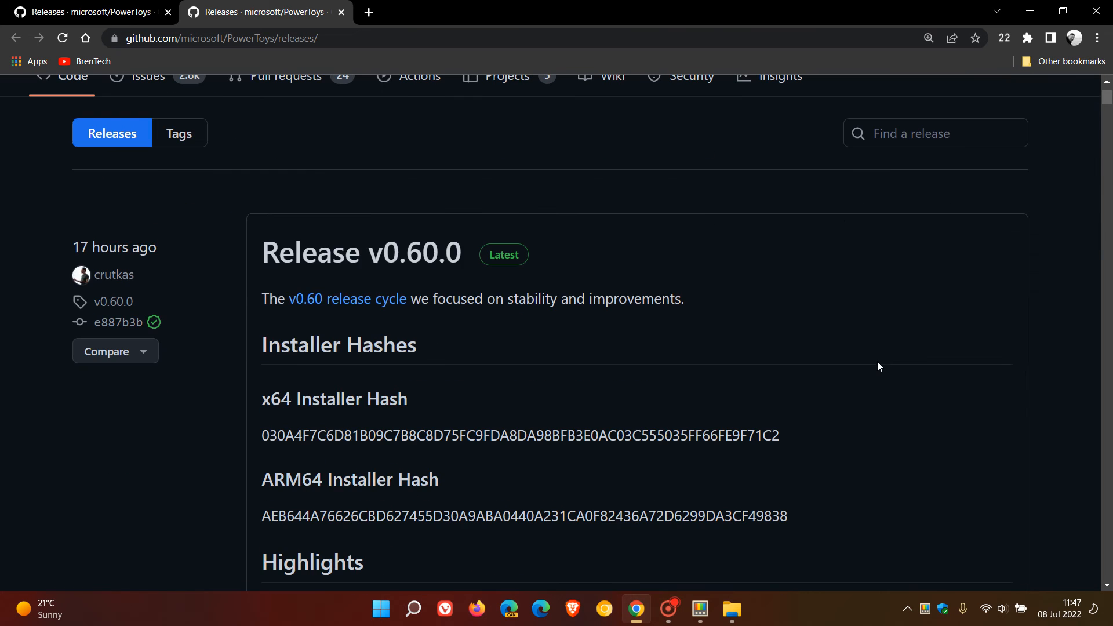
pyautogui.scroll(-3)
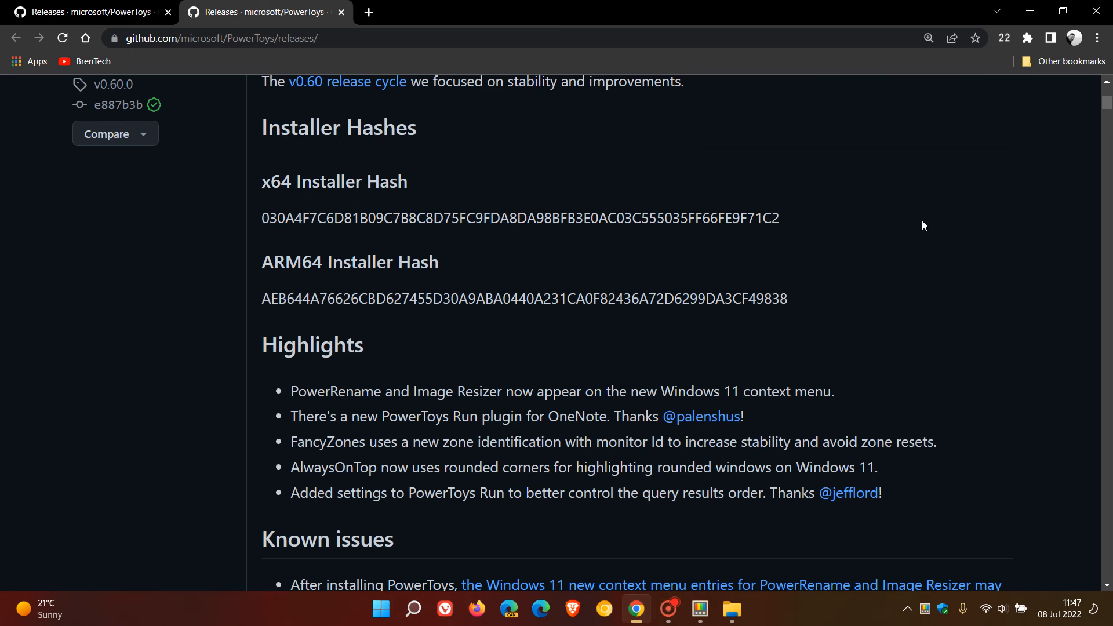
pyautogui.scroll(-3)
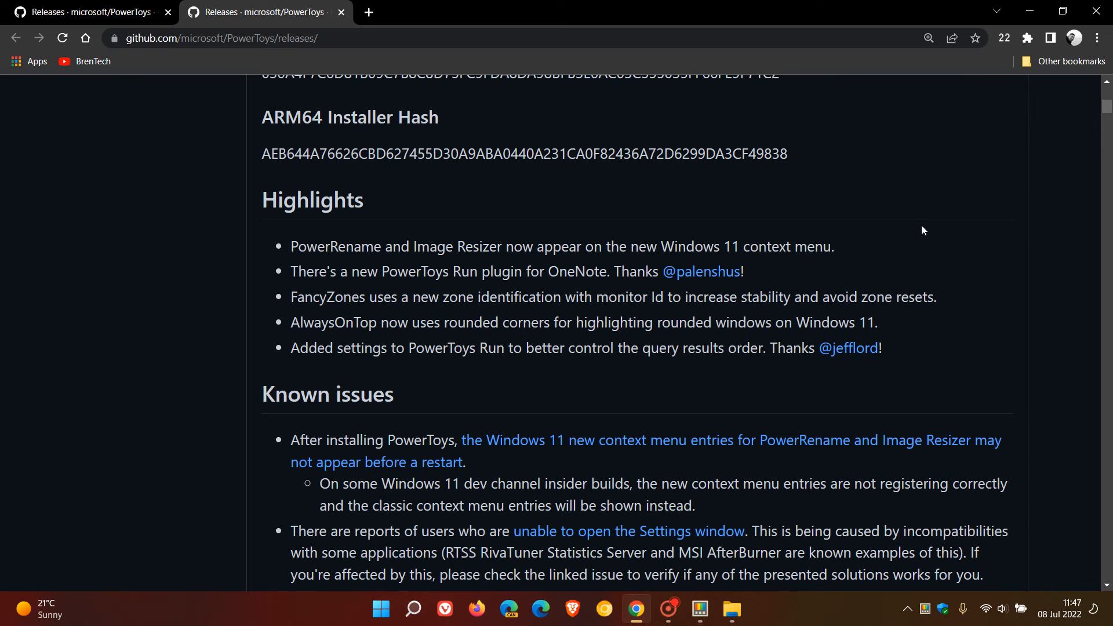
pyautogui.scroll(-3)
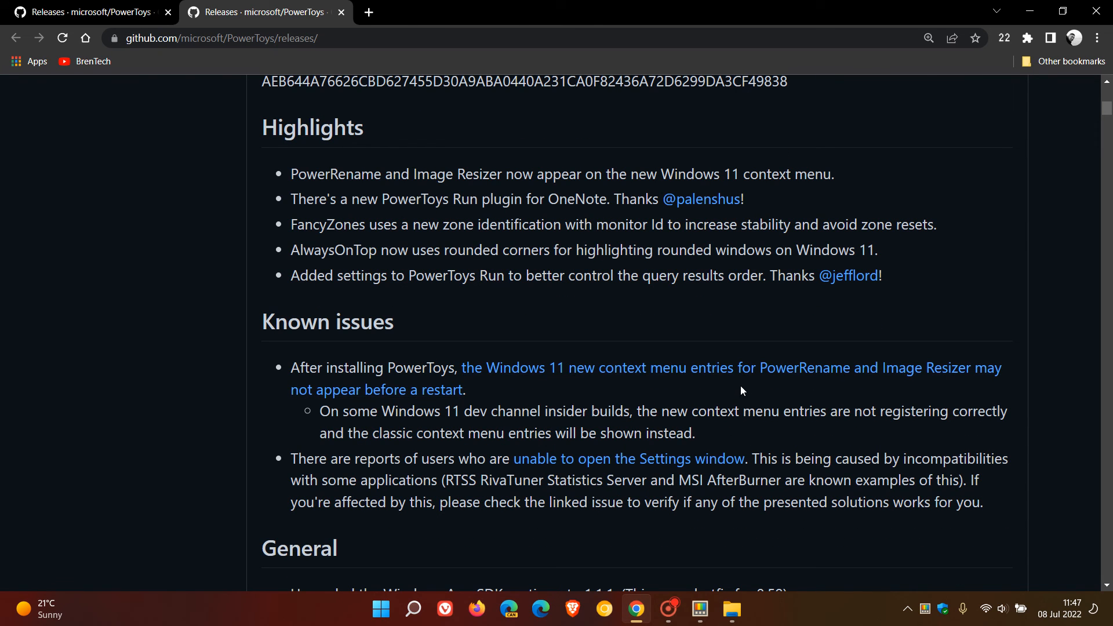
pyautogui.moveTo(586, 394)
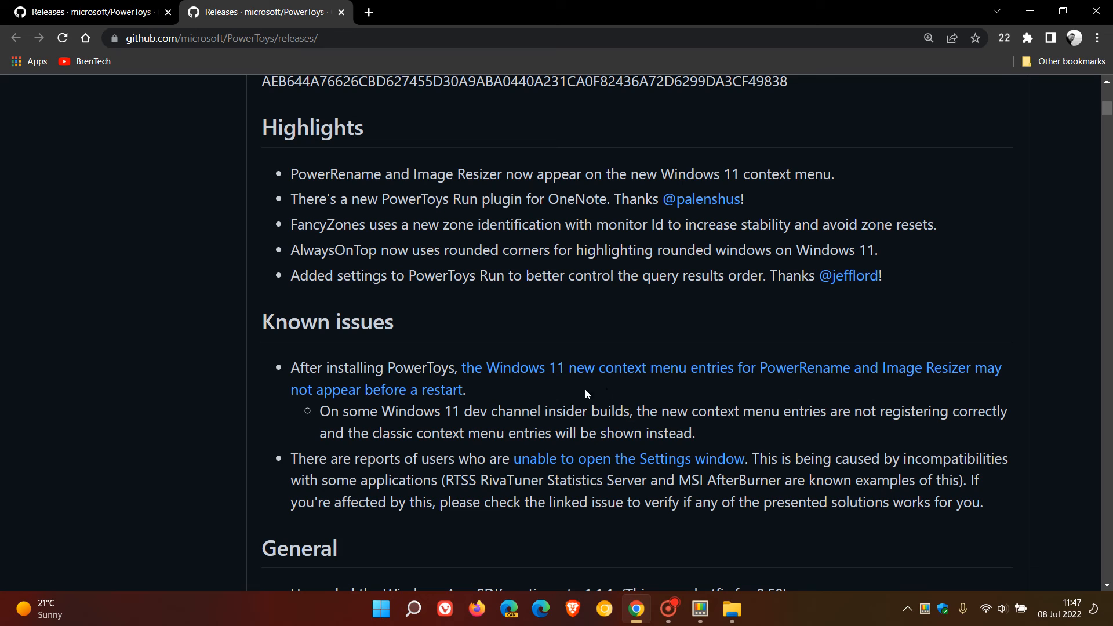
pyautogui.moveTo(739, 391)
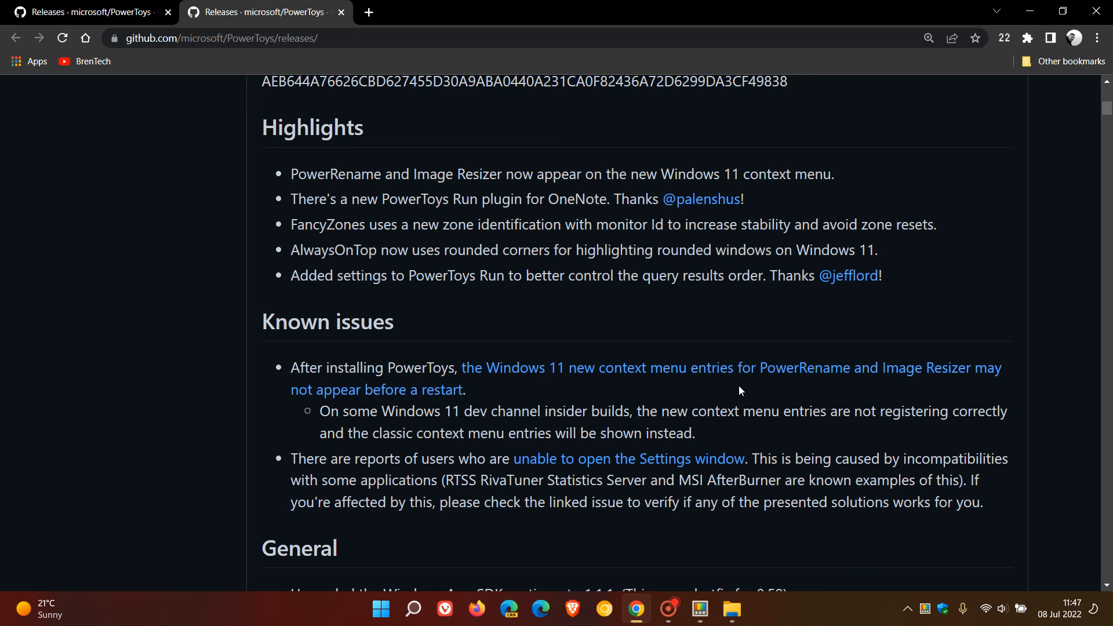
pyautogui.moveTo(1007, 396)
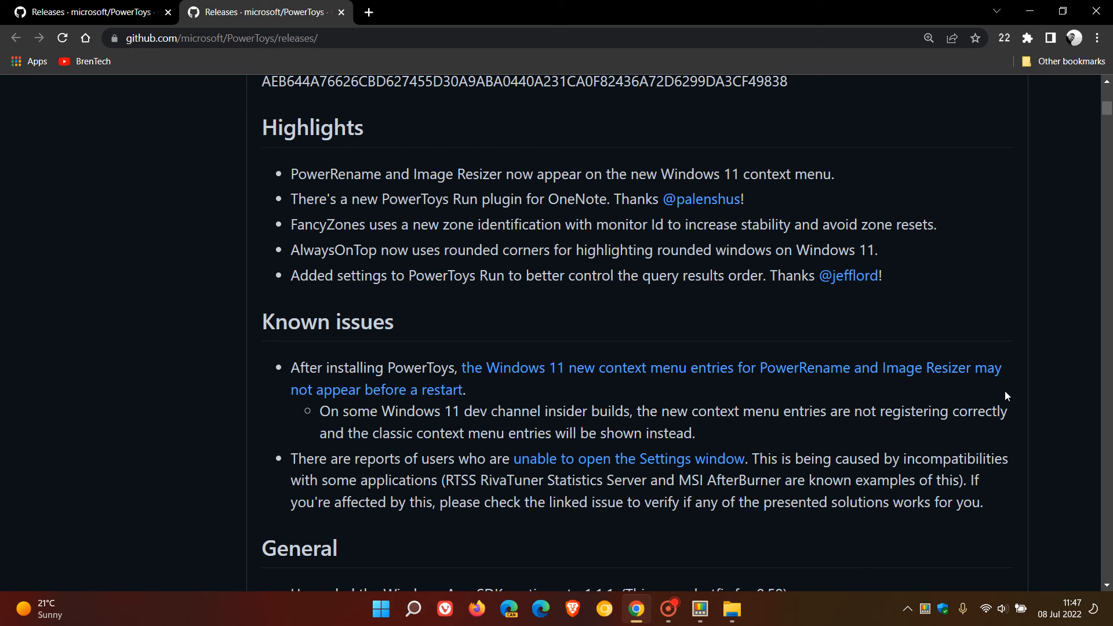
pyautogui.moveTo(729, 382)
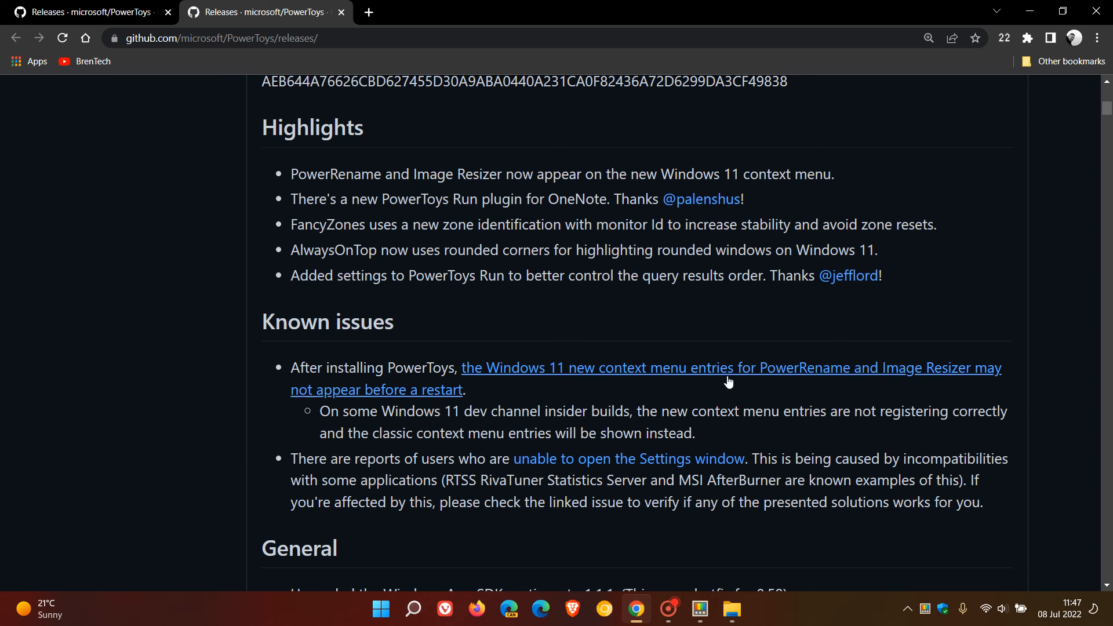
pyautogui.moveTo(758, 394)
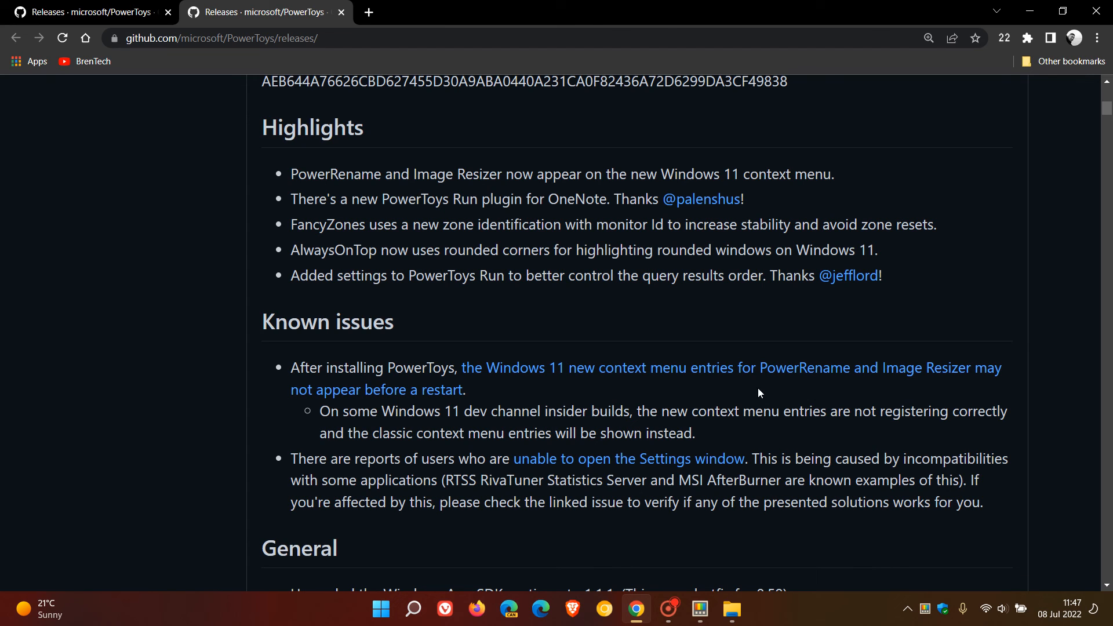
pyautogui.moveTo(711, 309)
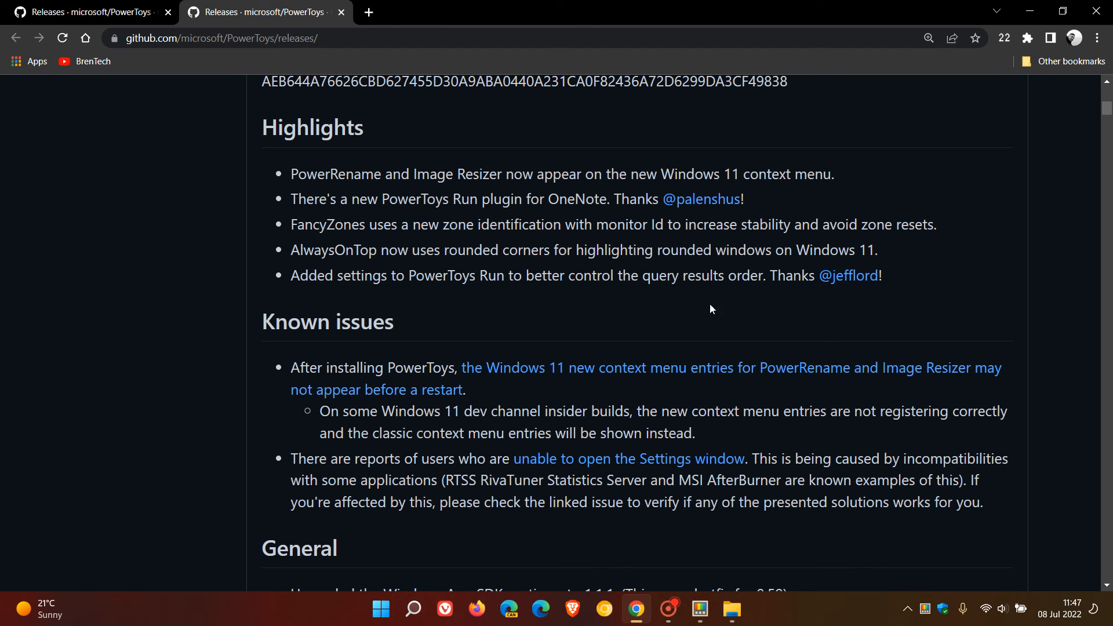
pyautogui.moveTo(788, 343)
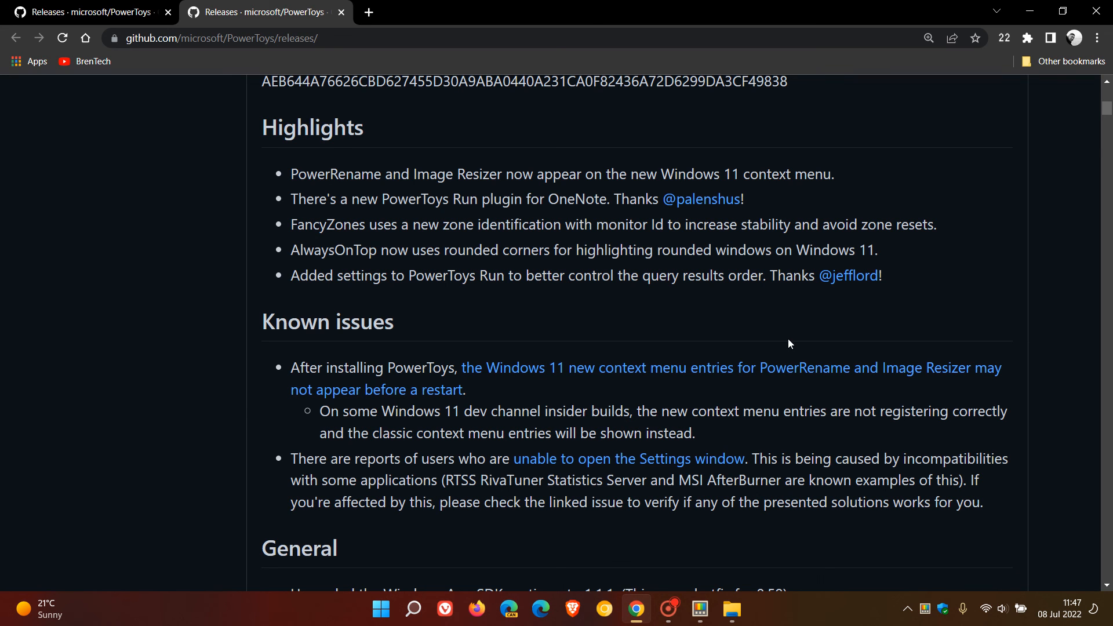
# Skim the per-module v0.60.0 changes, then minimize the browser to reveal PowerToys Settings
pyautogui.scroll(-3)
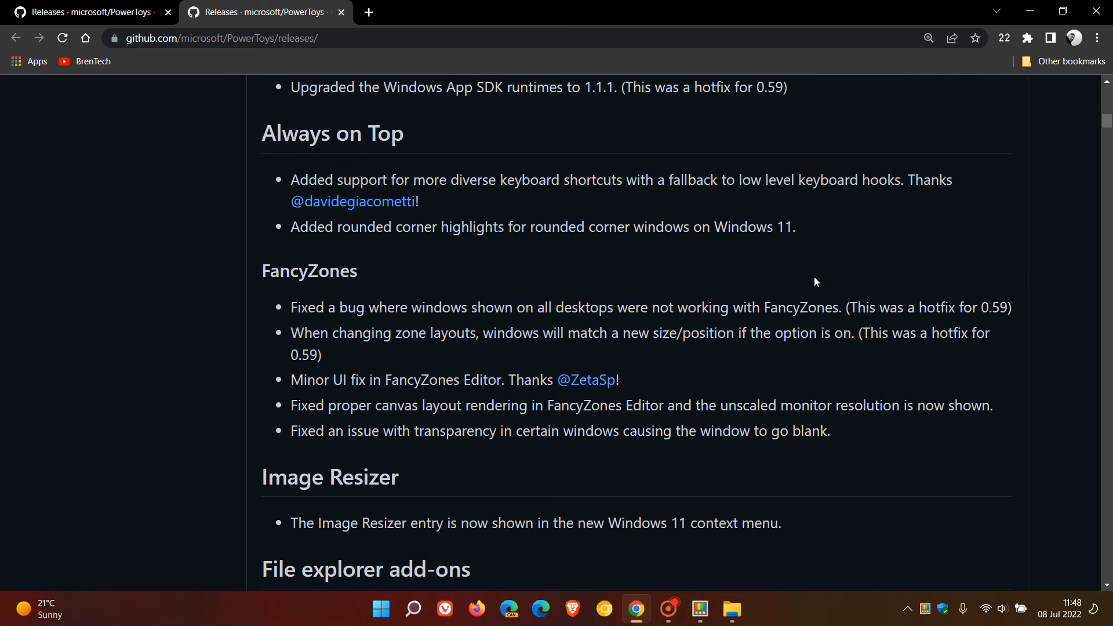
pyautogui.scroll(-3)
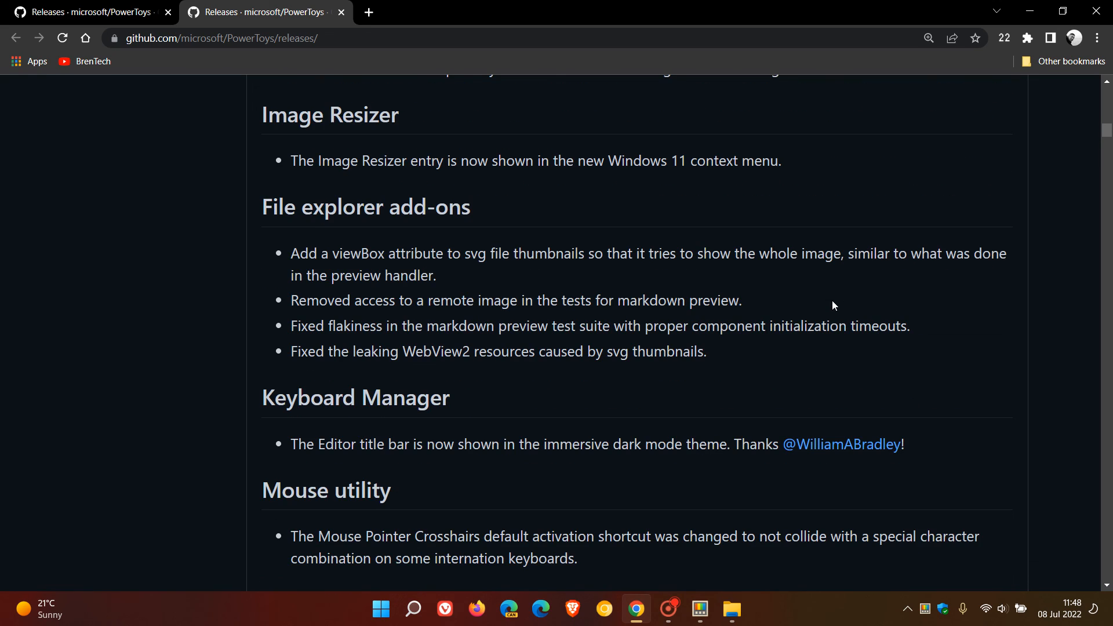
pyautogui.scroll(-3)
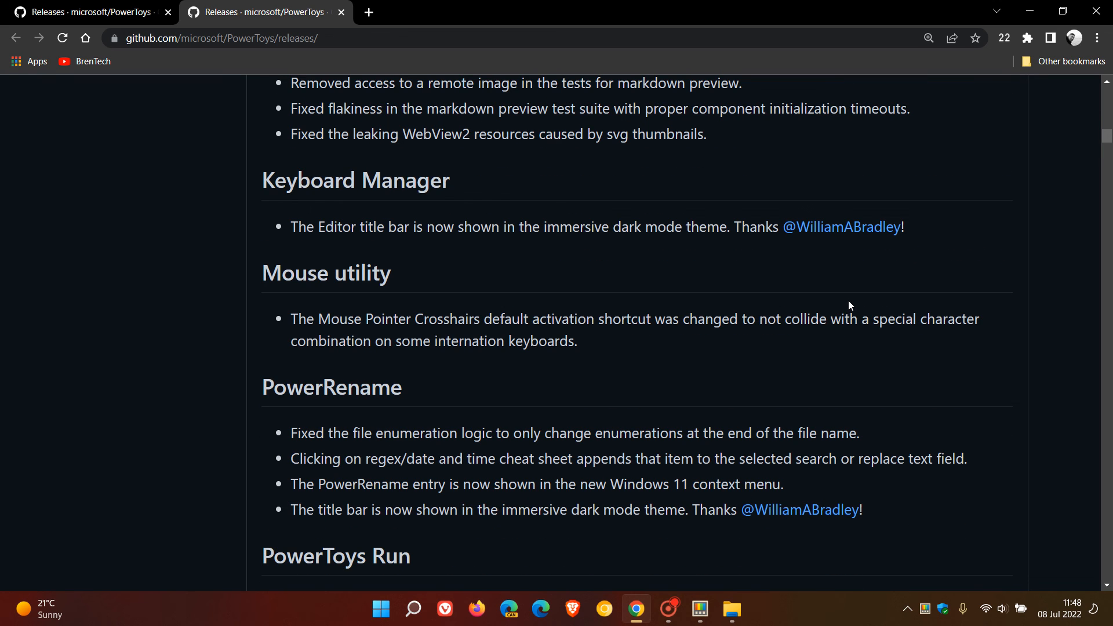
pyautogui.scroll(-3)
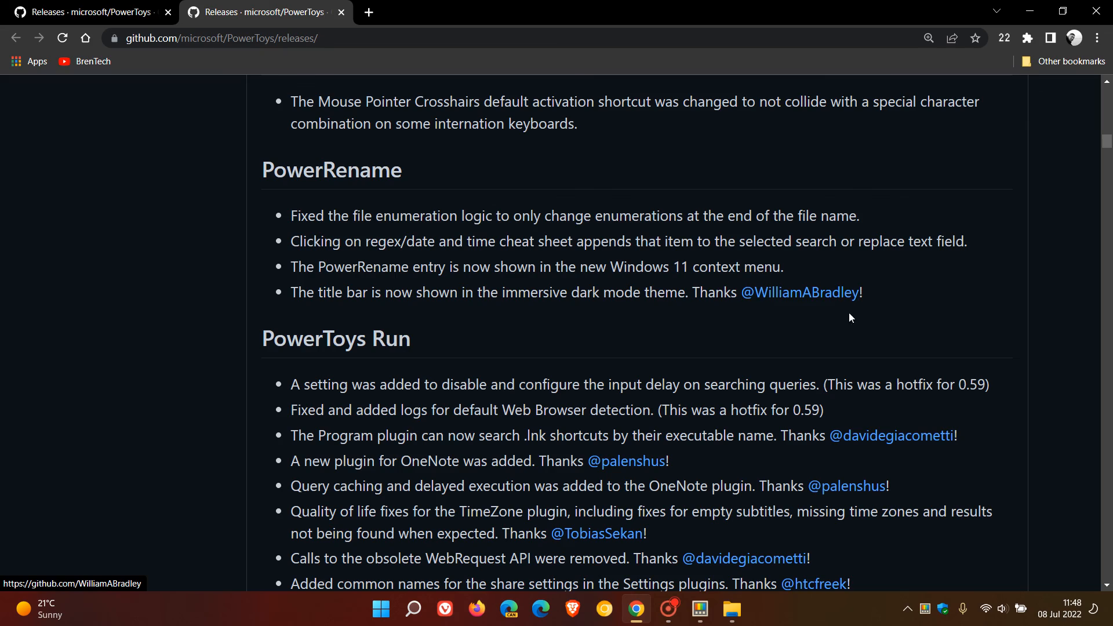
pyautogui.scroll(3)
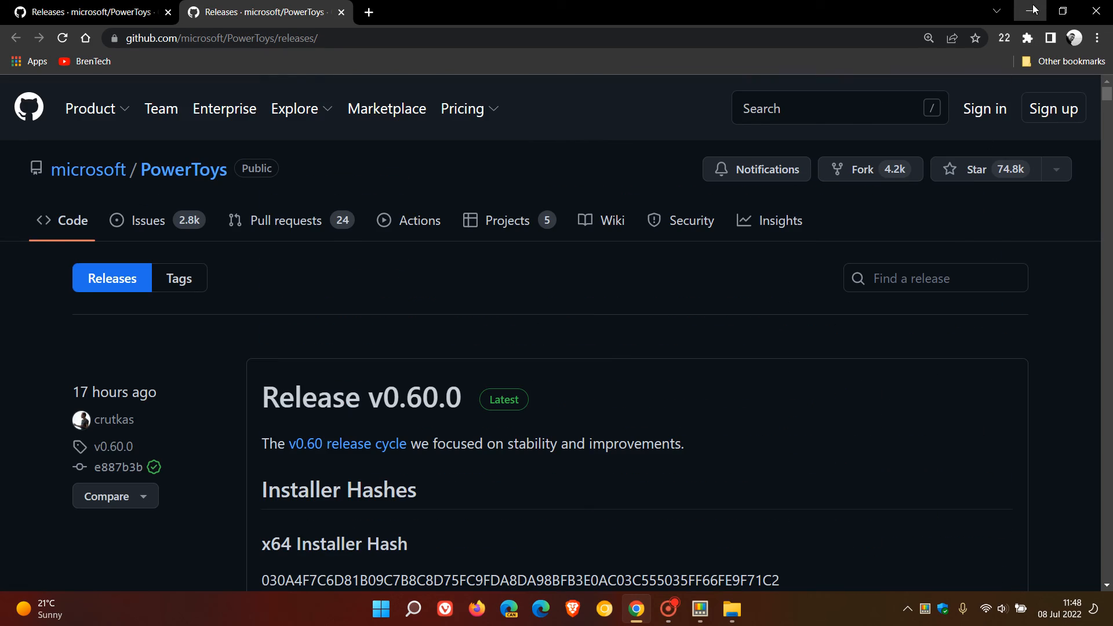
pyautogui.click(700, 609)
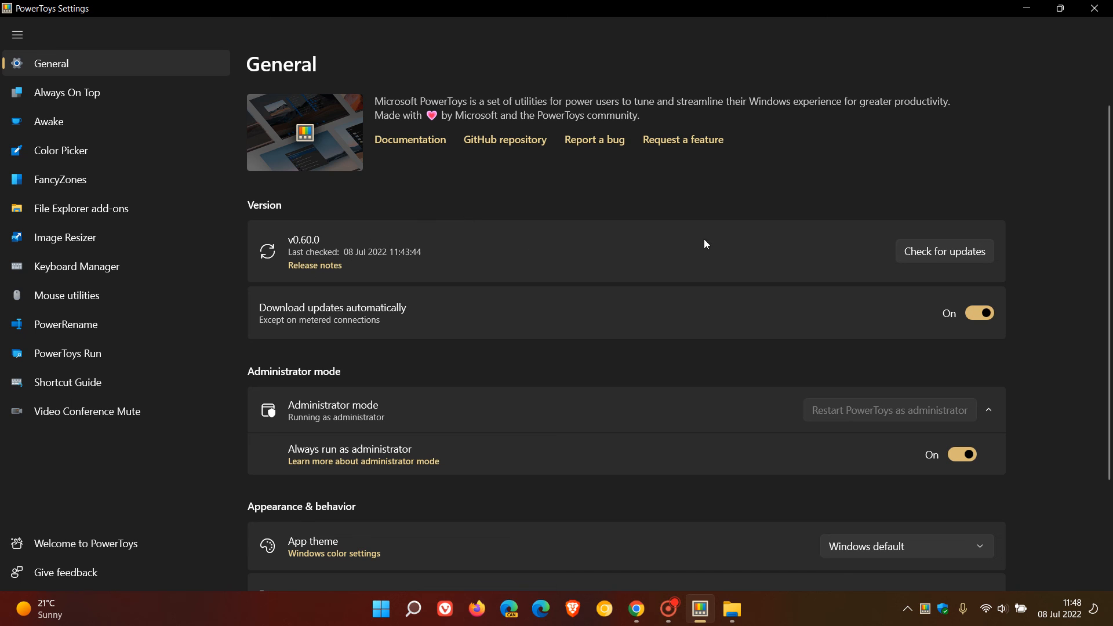
pyautogui.moveTo(1005, 21)
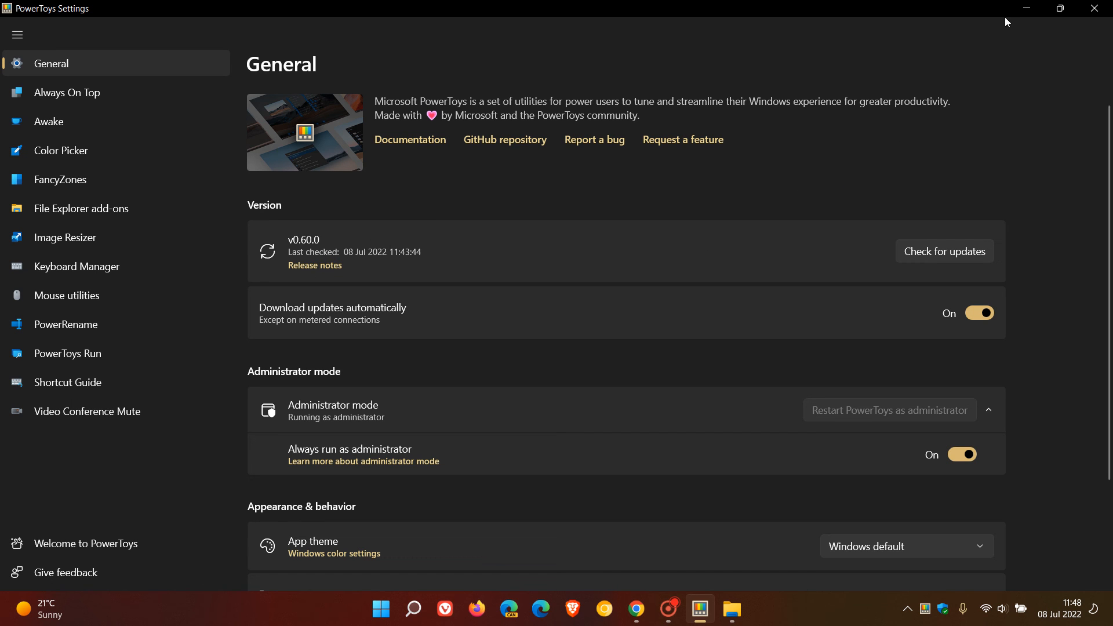